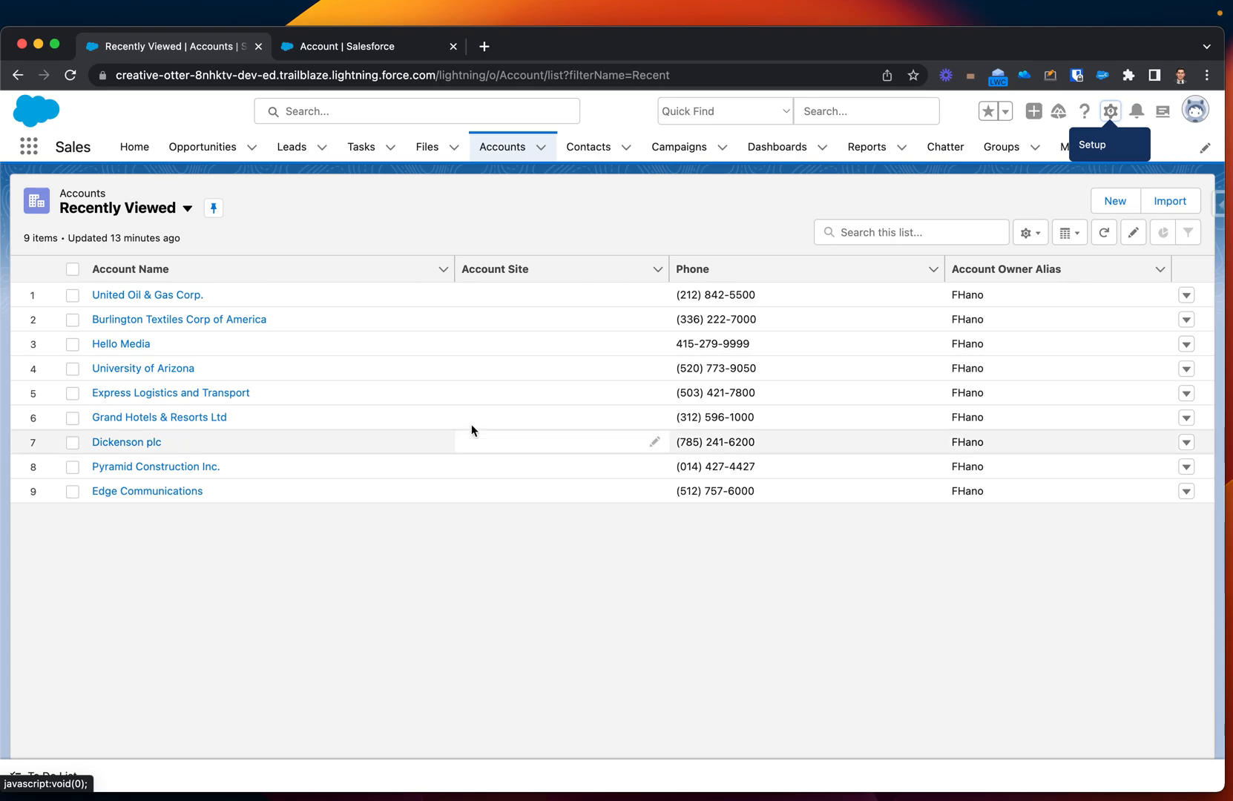
Open Salesforce Setup from the gear menu to search for Visualforce pages.
left_click(351, 46)
type("visual")
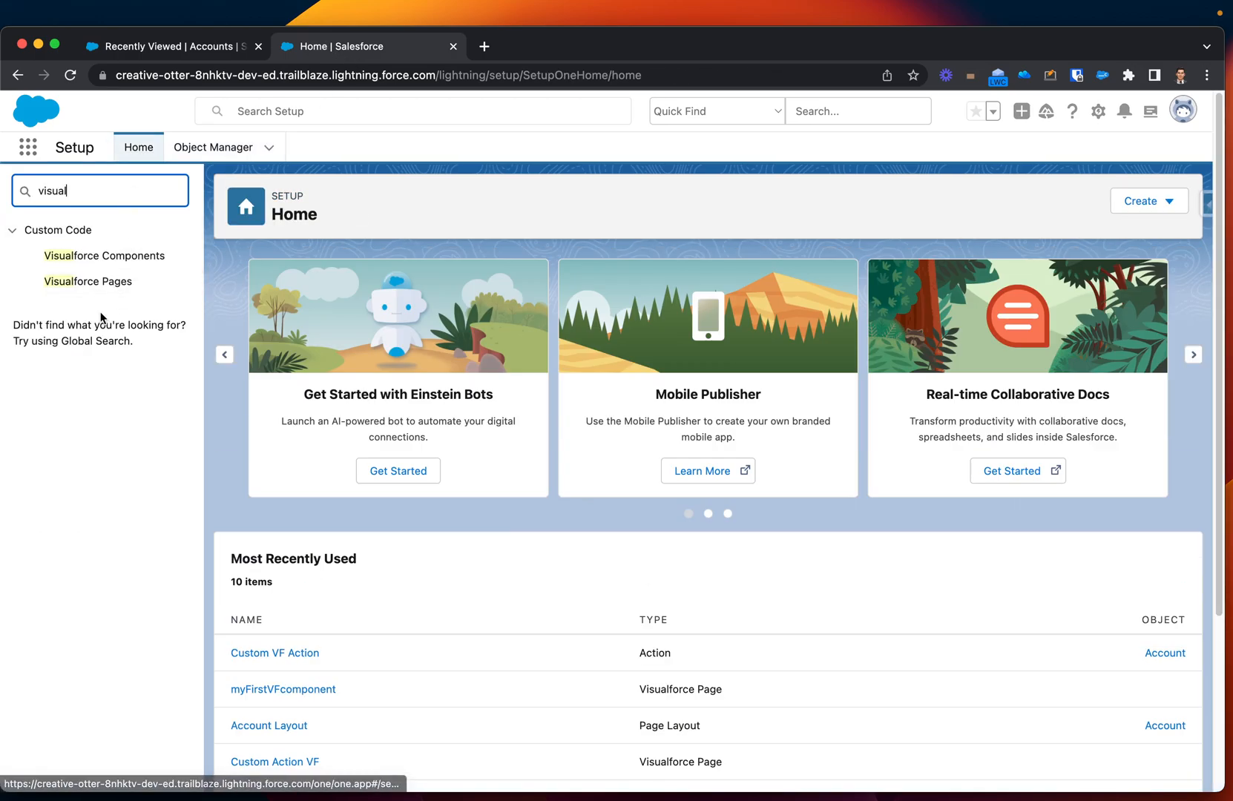
Open the myFirstVFcomponent Visualforce page detail showing its Account standard controller markup.
left_click(88, 281)
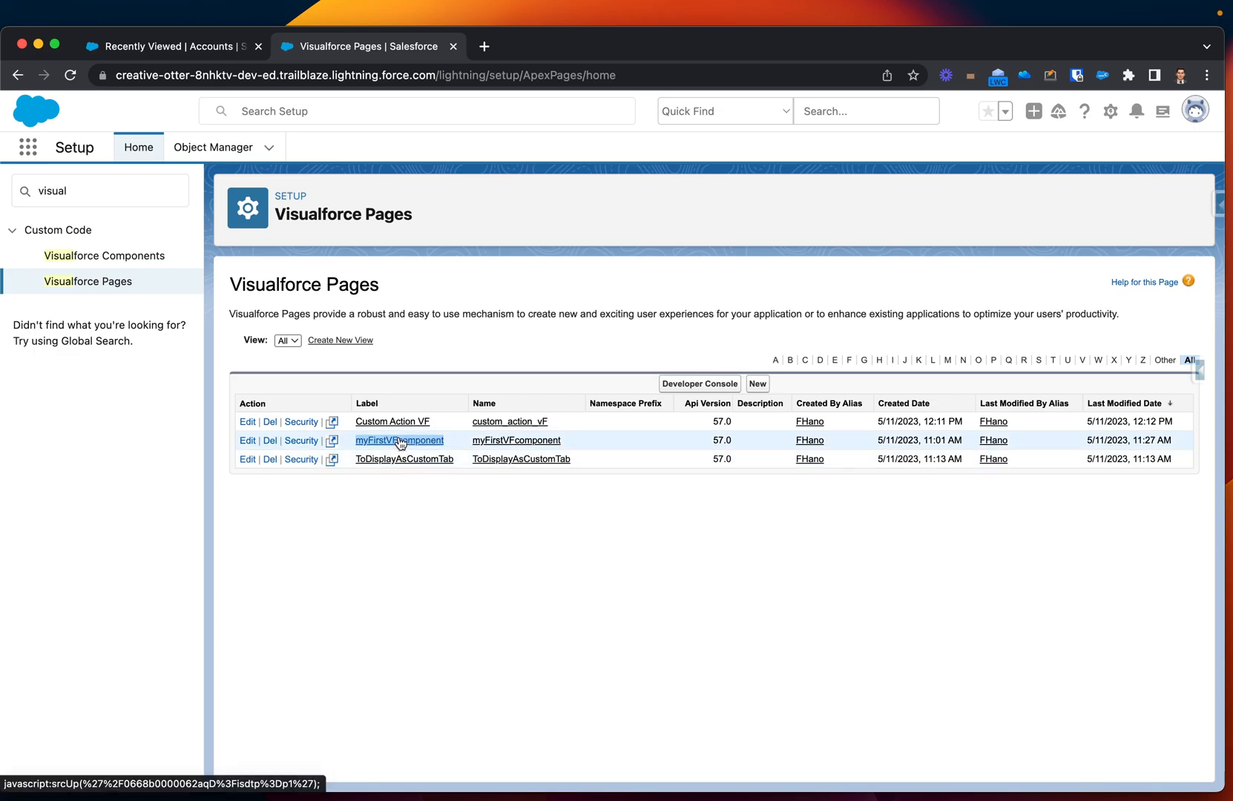
left_click(399, 439)
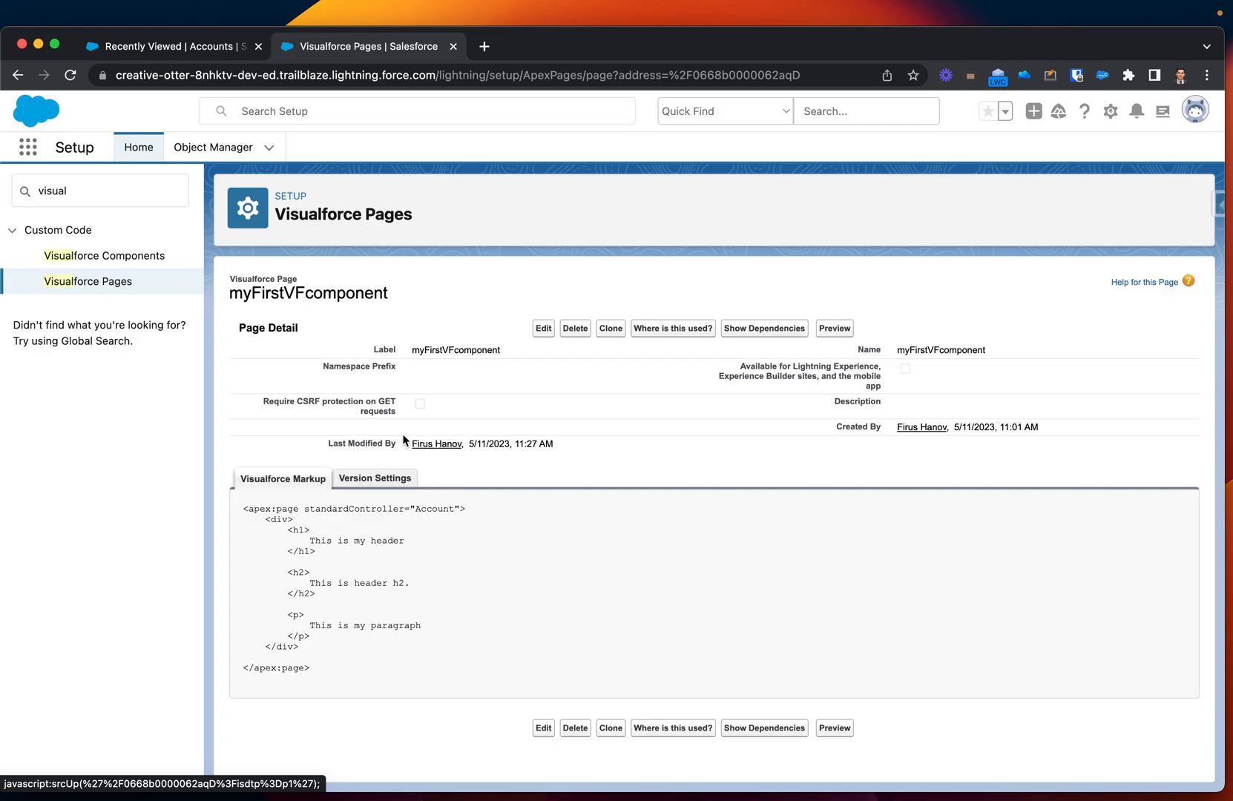
double_click(354, 509)
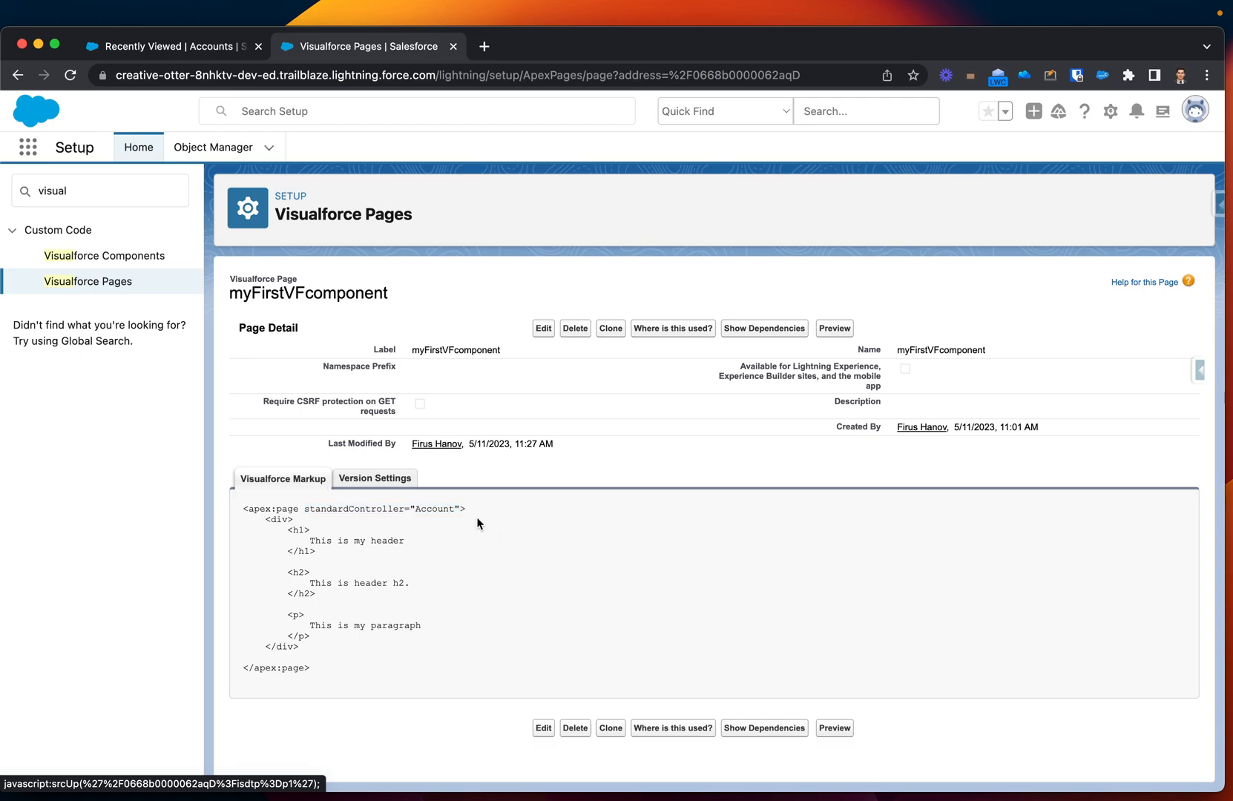
mouse_move(367, 322)
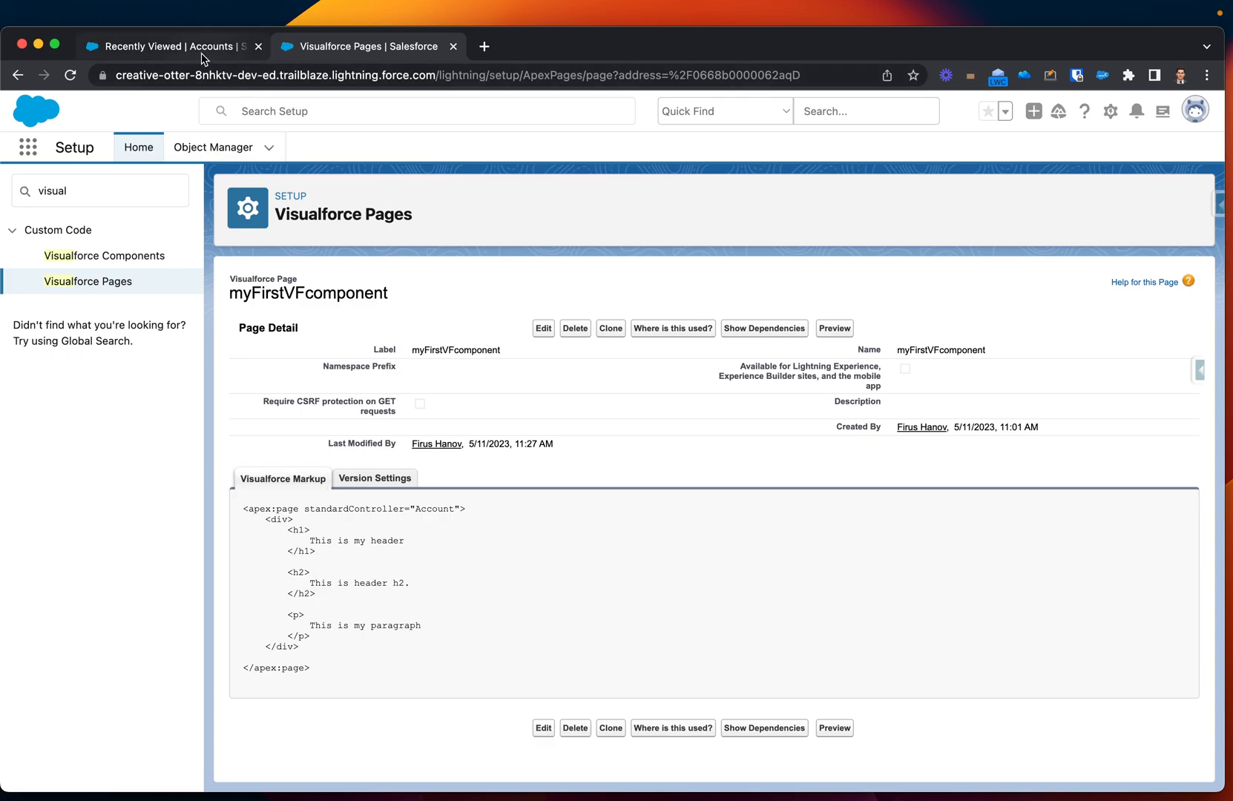
Show the Account object's Buttons, Links, and Actions list in Object Manager.
left_click(171, 46)
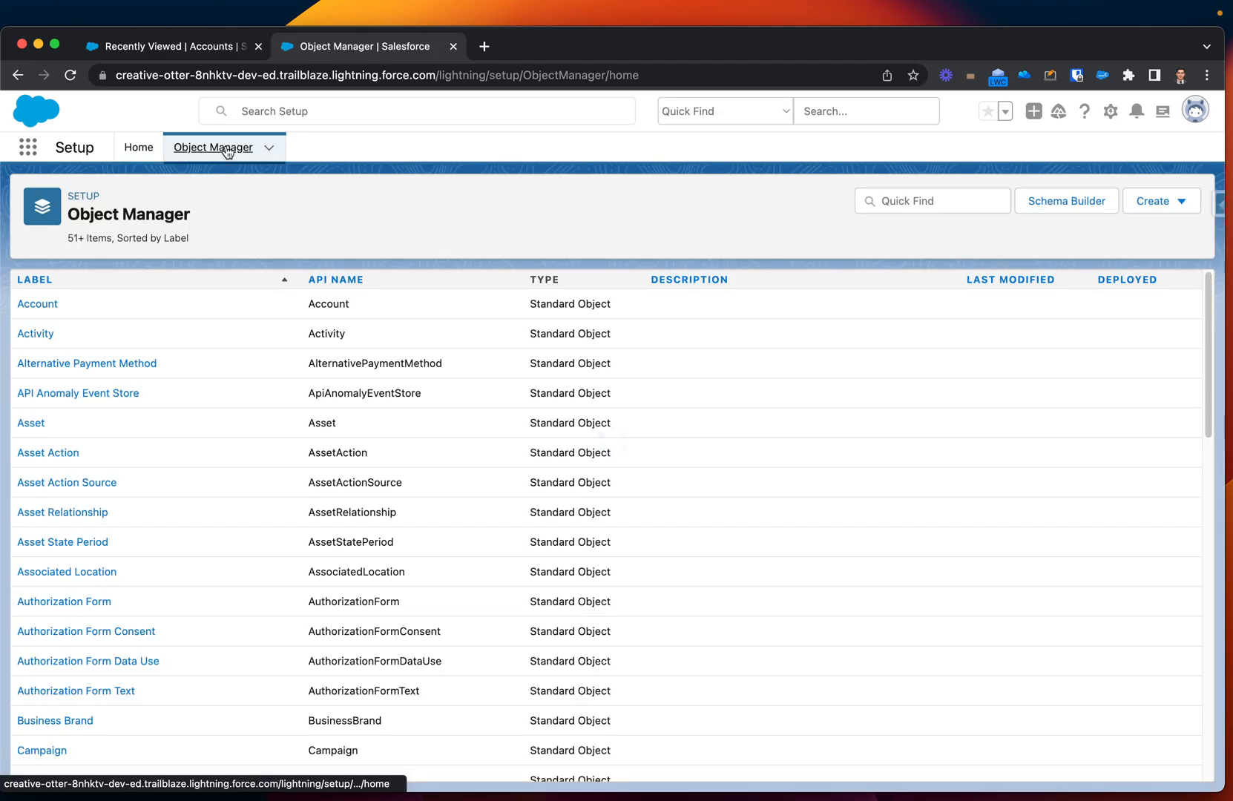
mouse_move(42, 314)
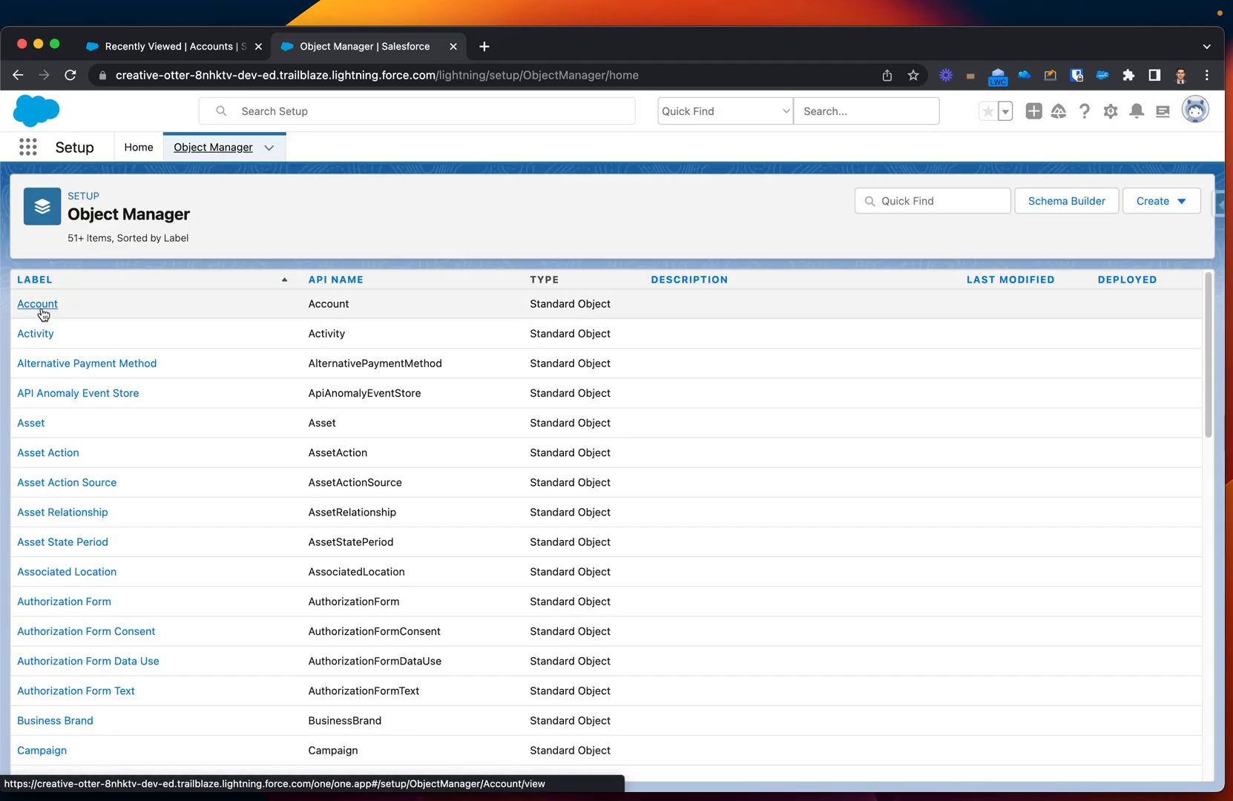
left_click(37, 304)
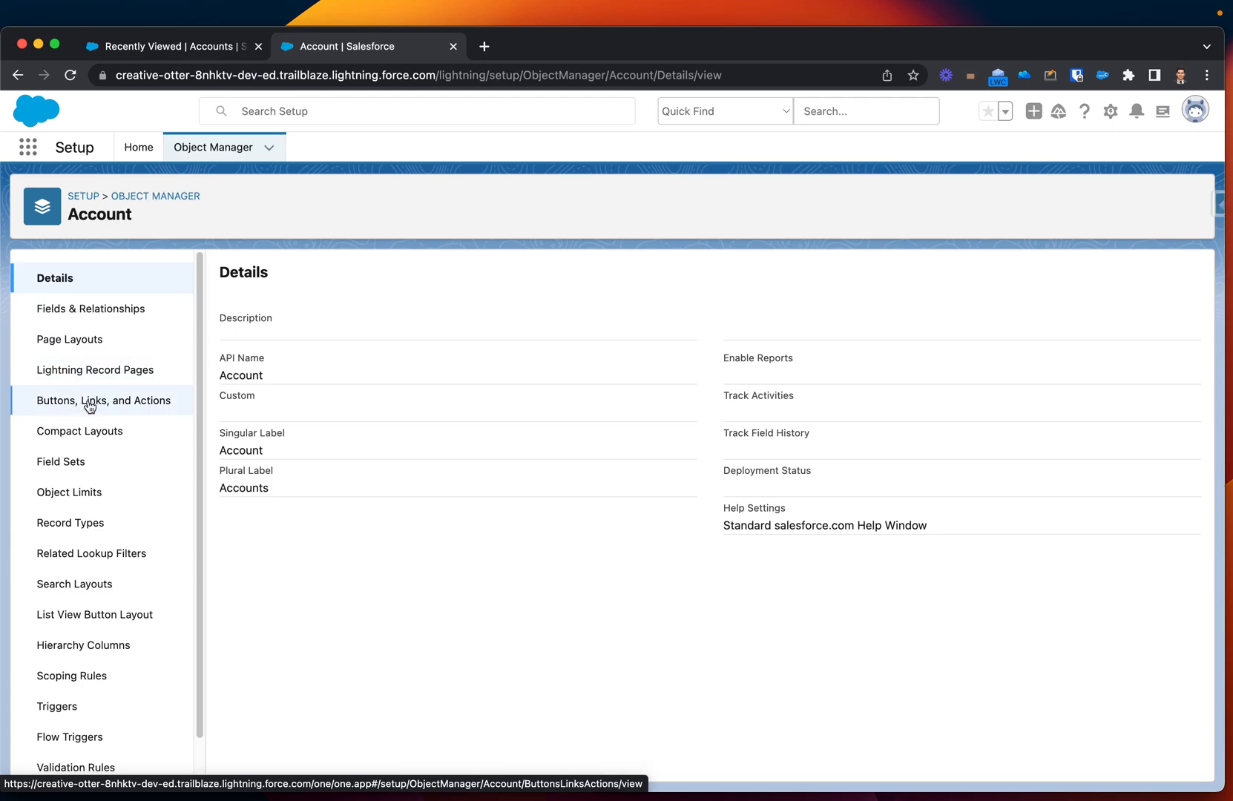
left_click(100, 401)
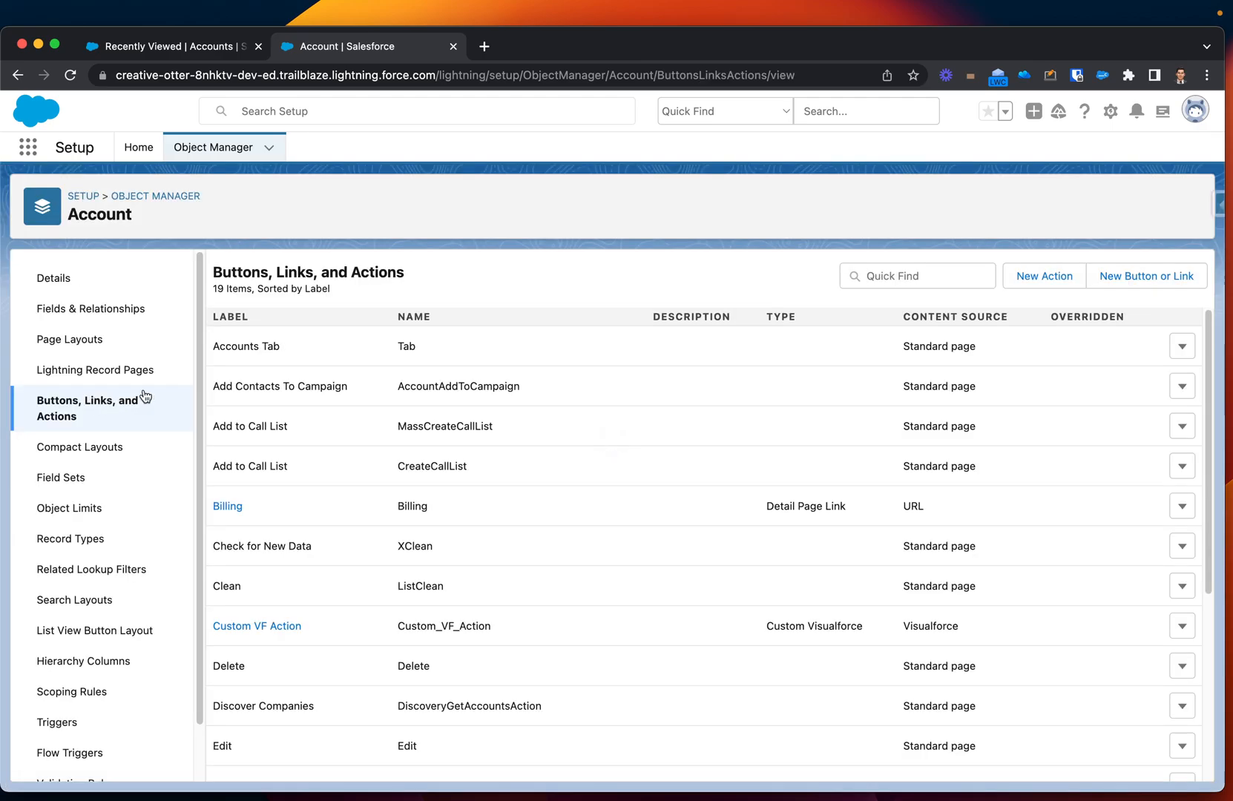
mouse_move(1149, 285)
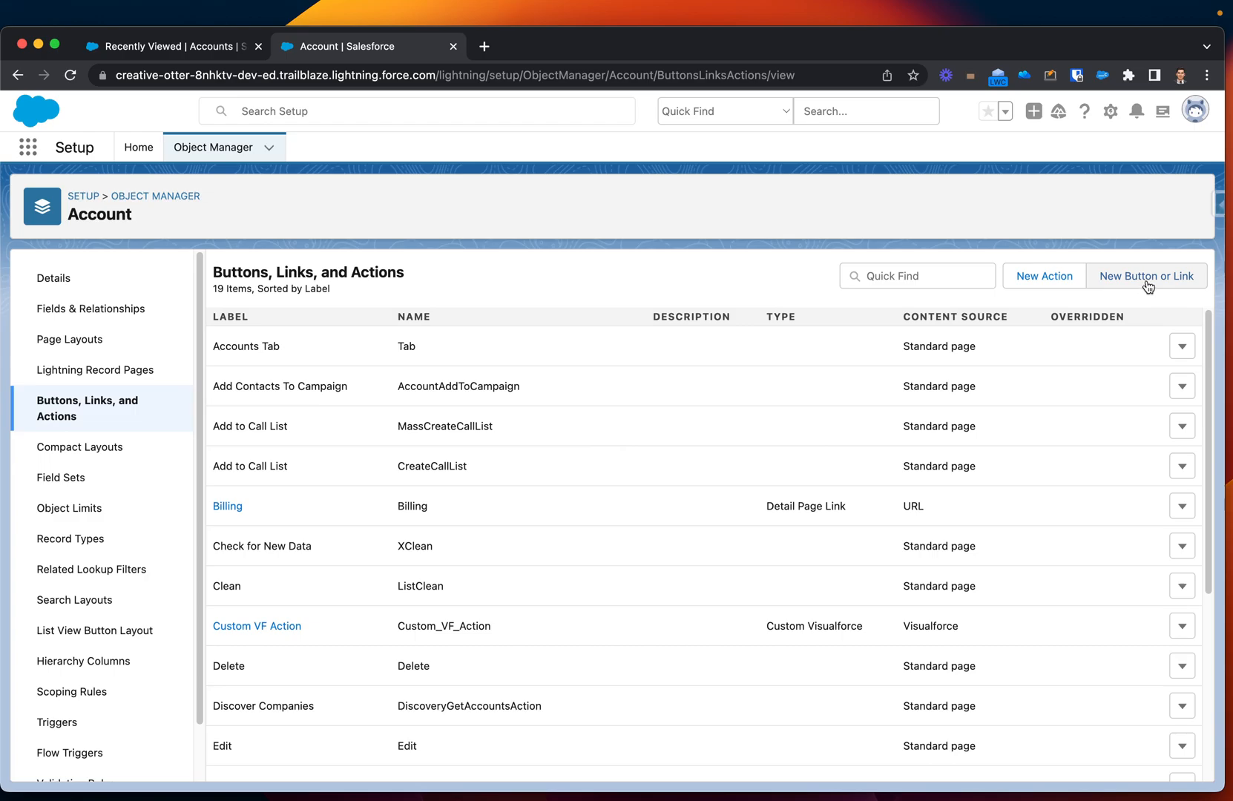
Create a new Account custom button labelled 'VF Button' displayed as a Detail Page Button.
left_click(1145, 276)
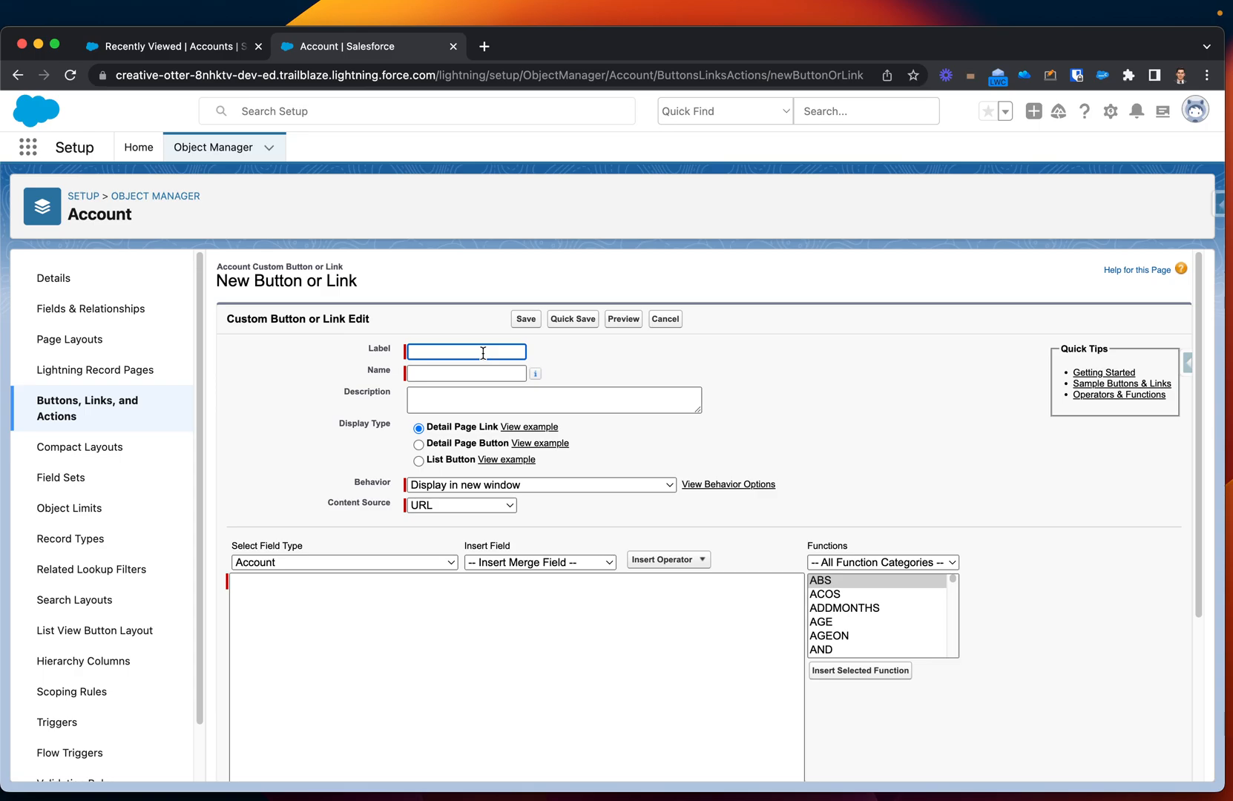
type("VF")
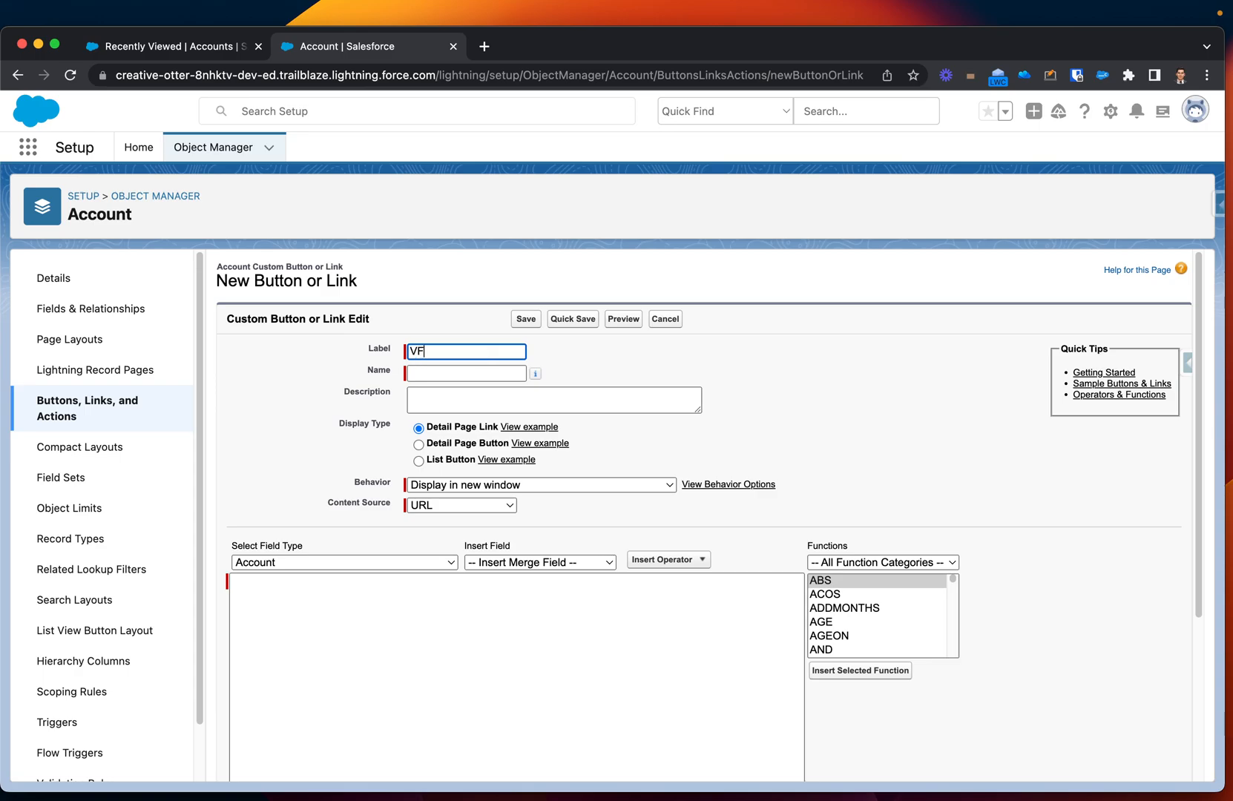
type("Button")
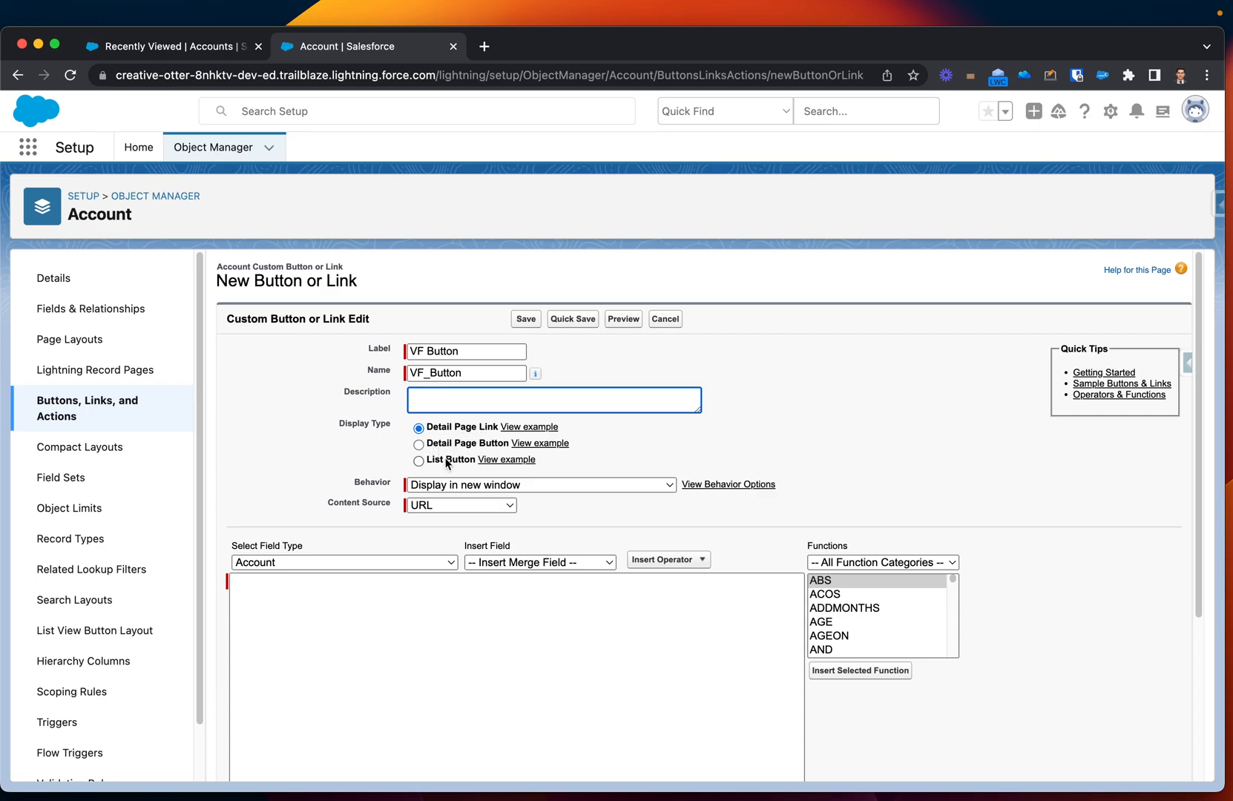
left_click(418, 443)
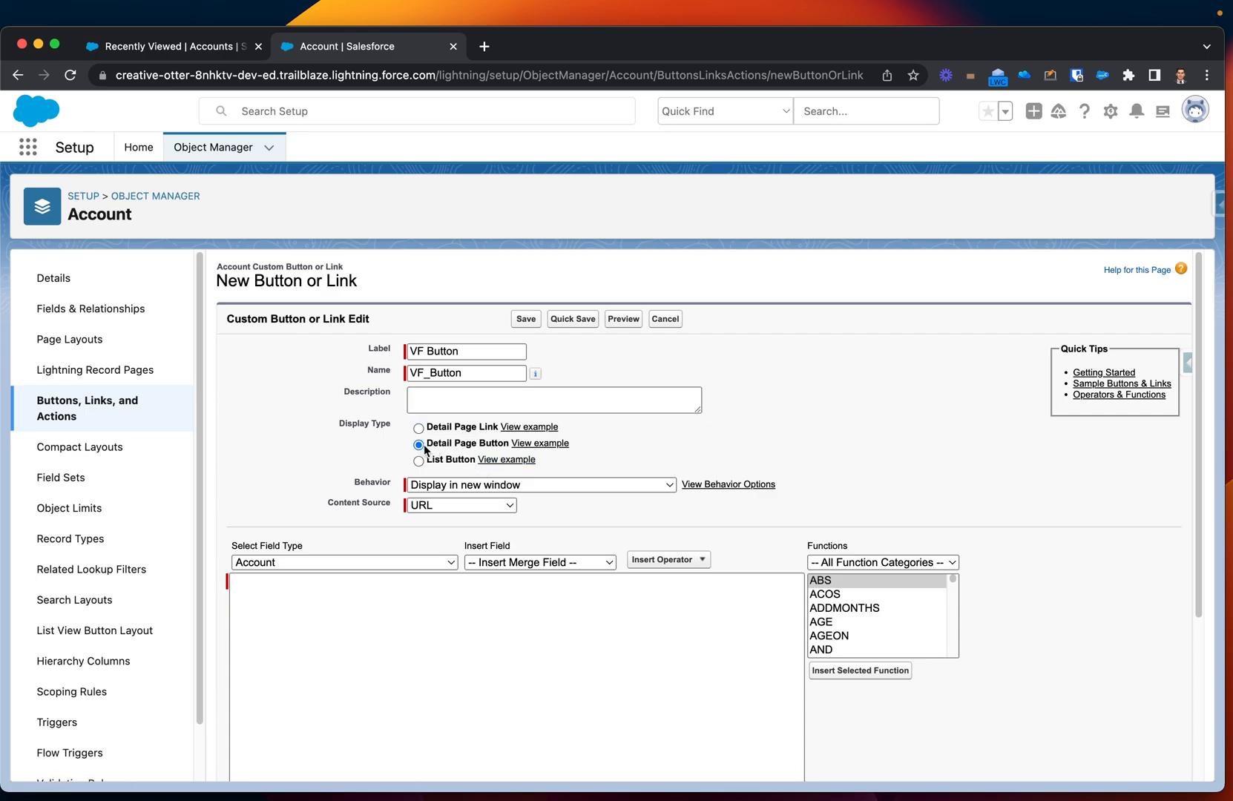
mouse_move(438, 457)
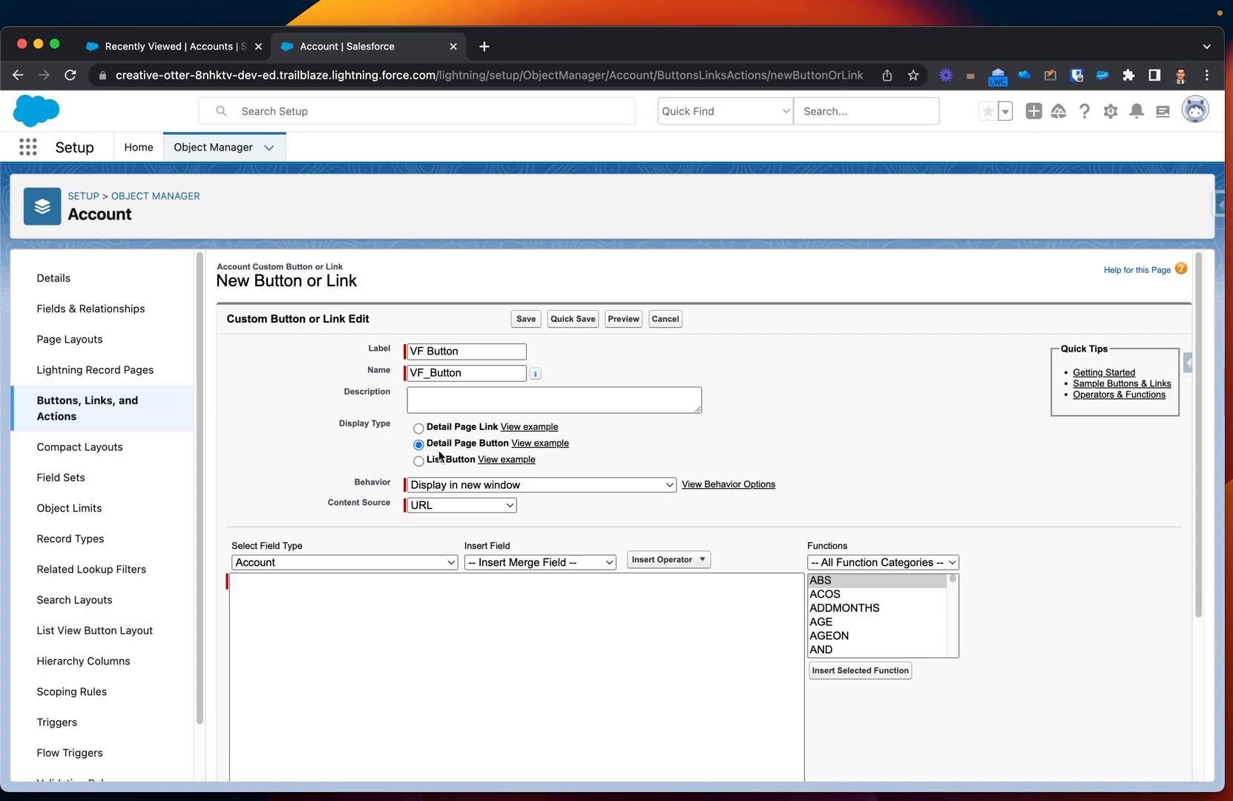
mouse_move(491, 486)
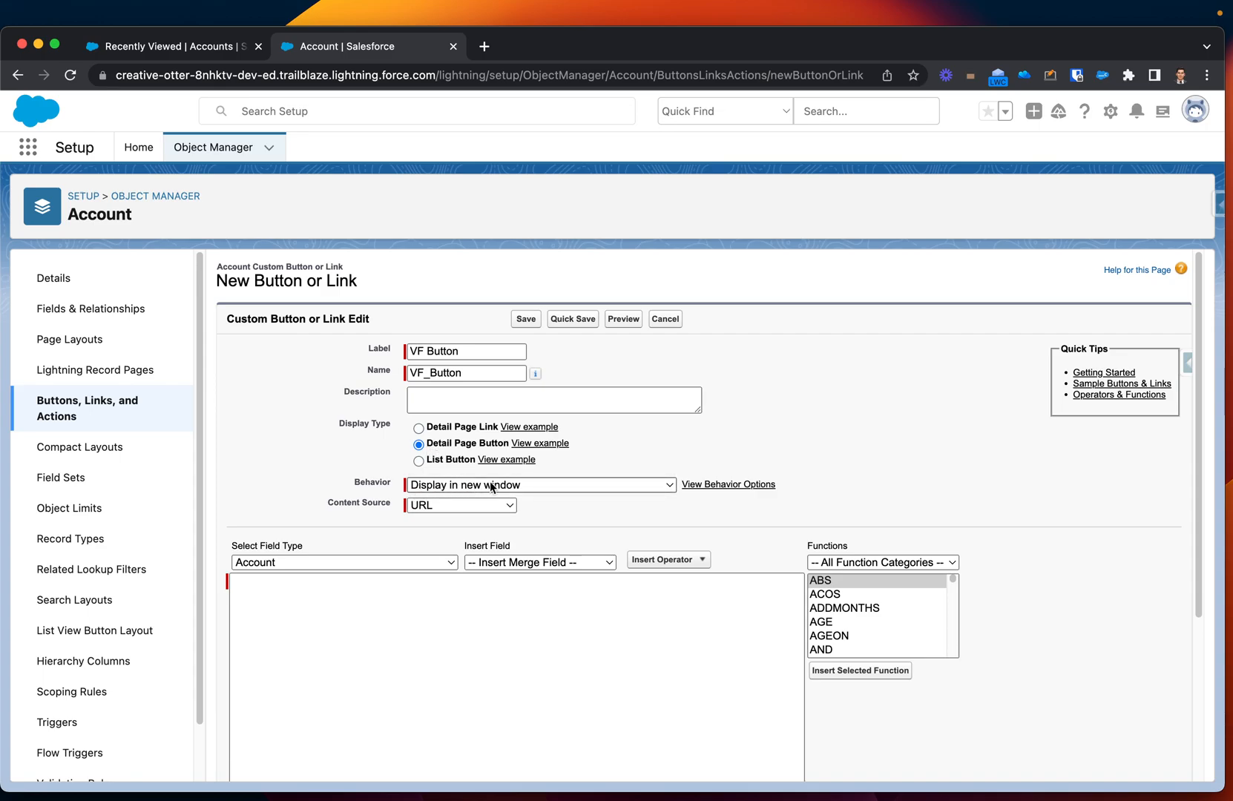
mouse_move(546, 498)
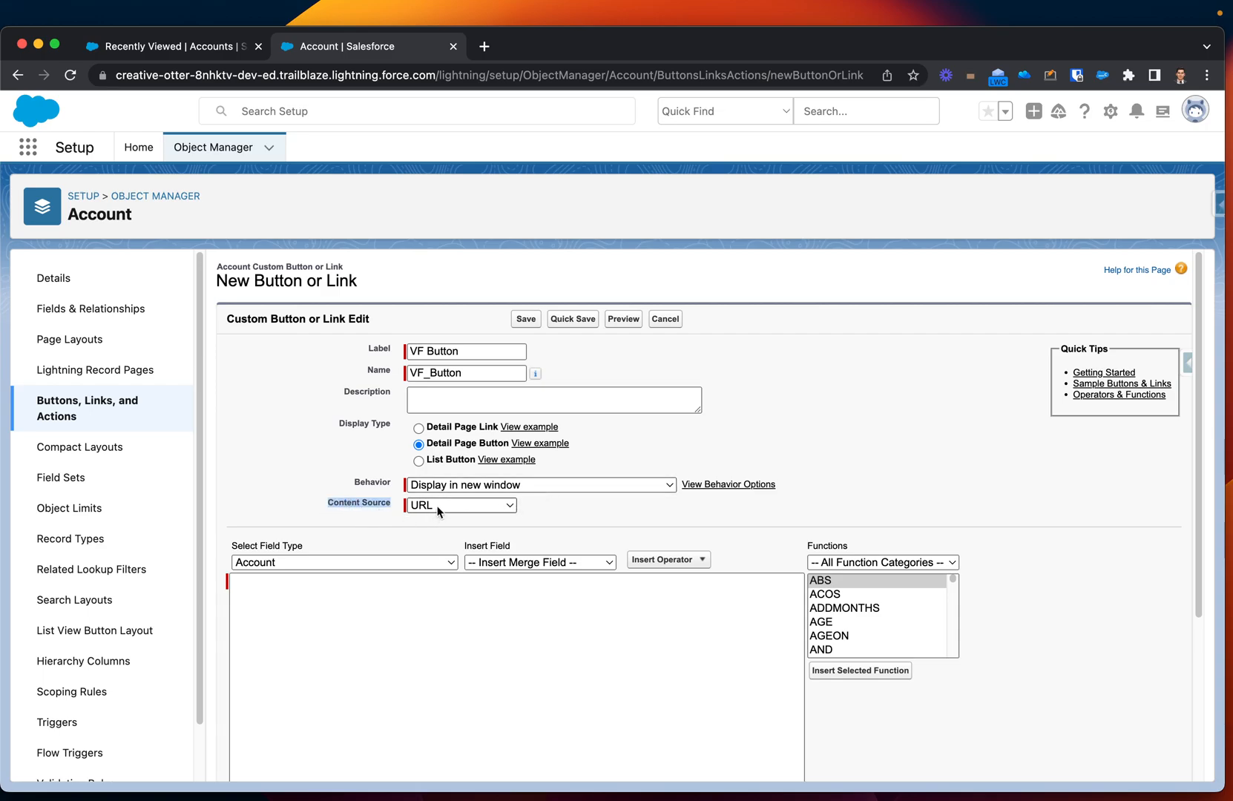
Set the content source to Visualforce Page with myFirstVFcomponent as the button's content.
left_click(460, 504)
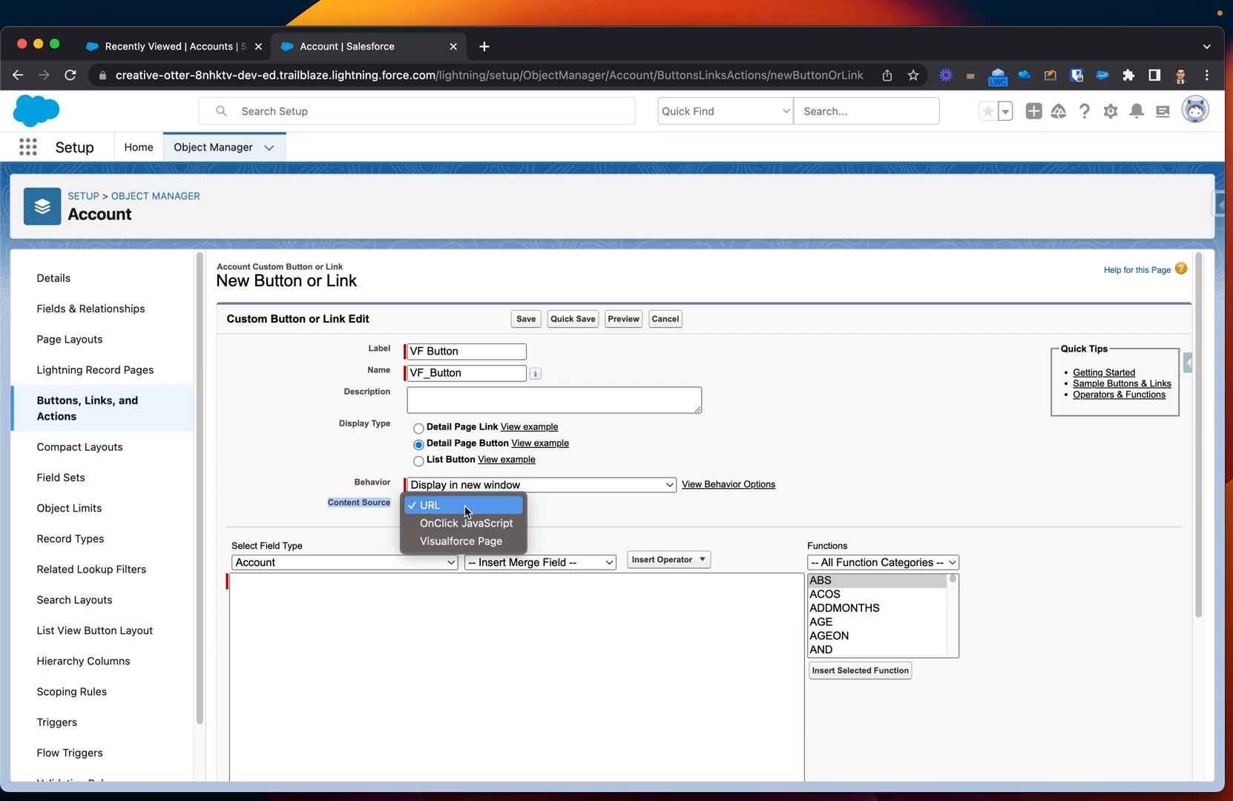
left_click(458, 540)
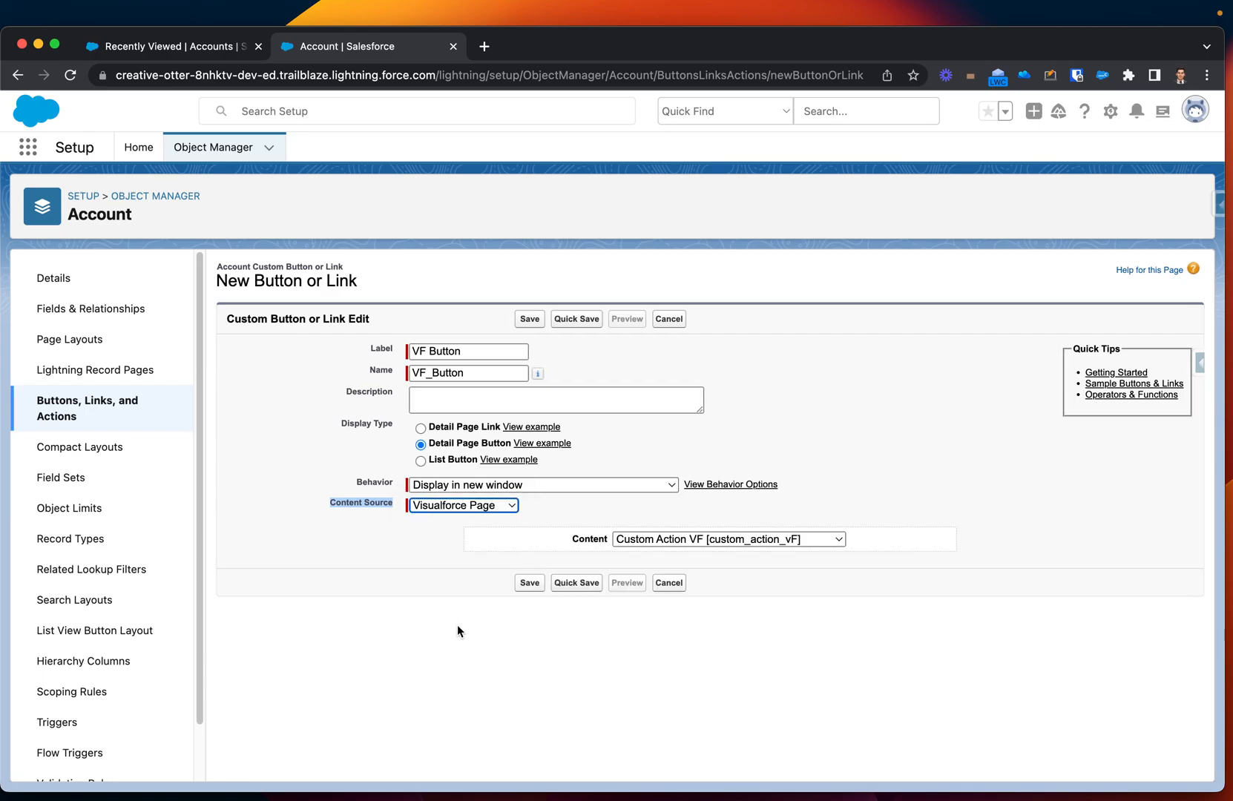
mouse_move(671, 565)
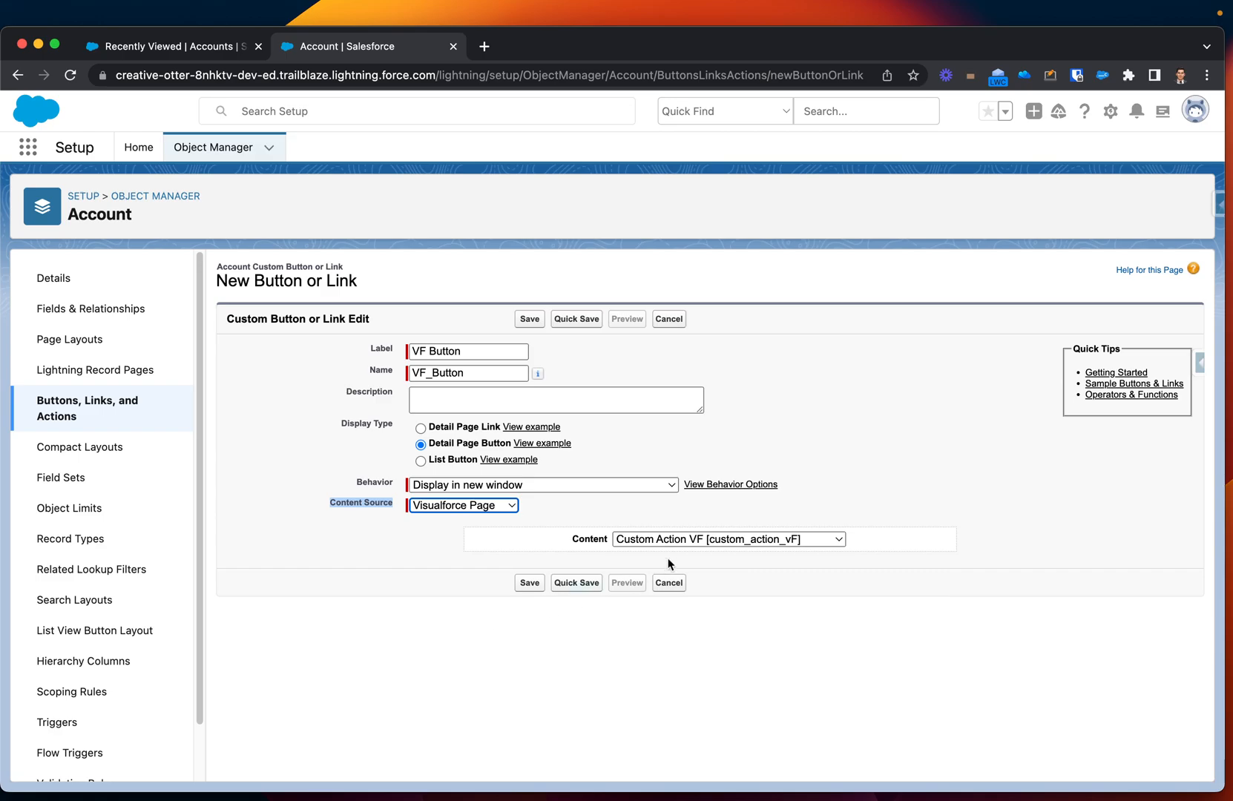
left_click(728, 539)
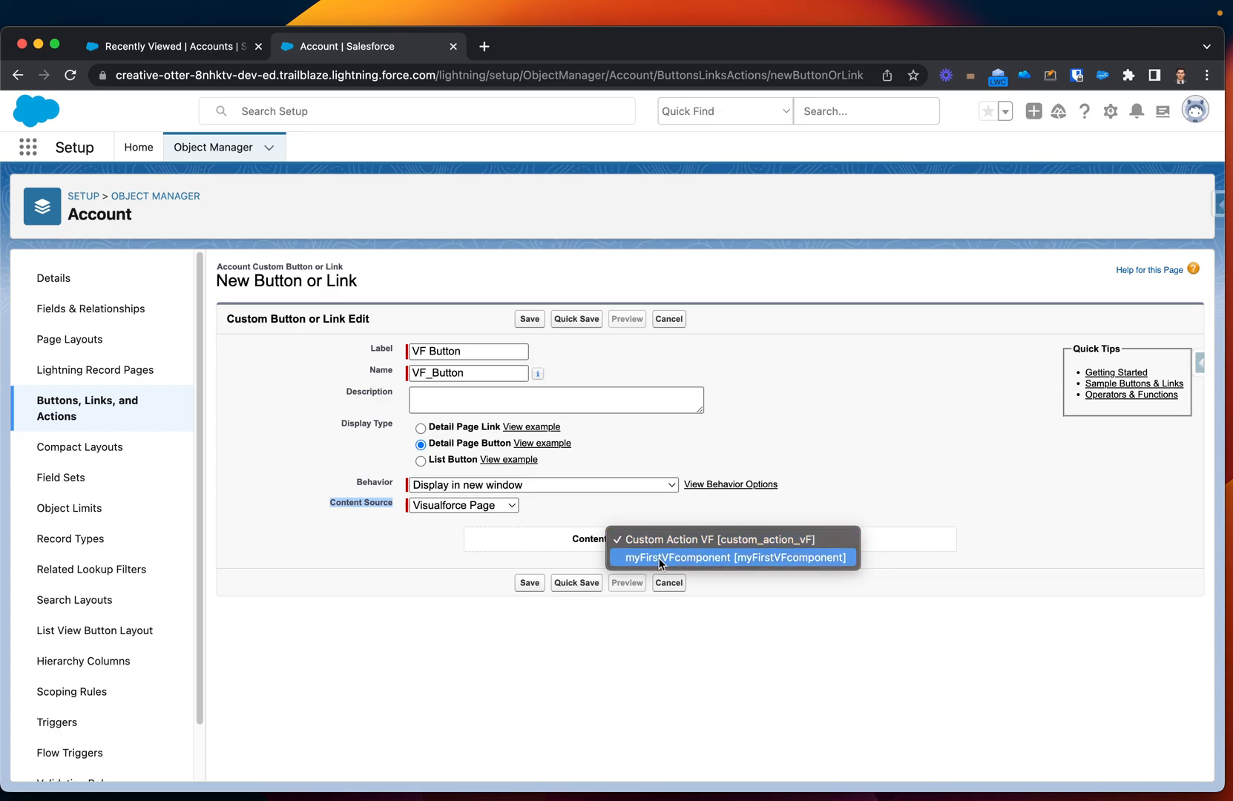
left_click(733, 556)
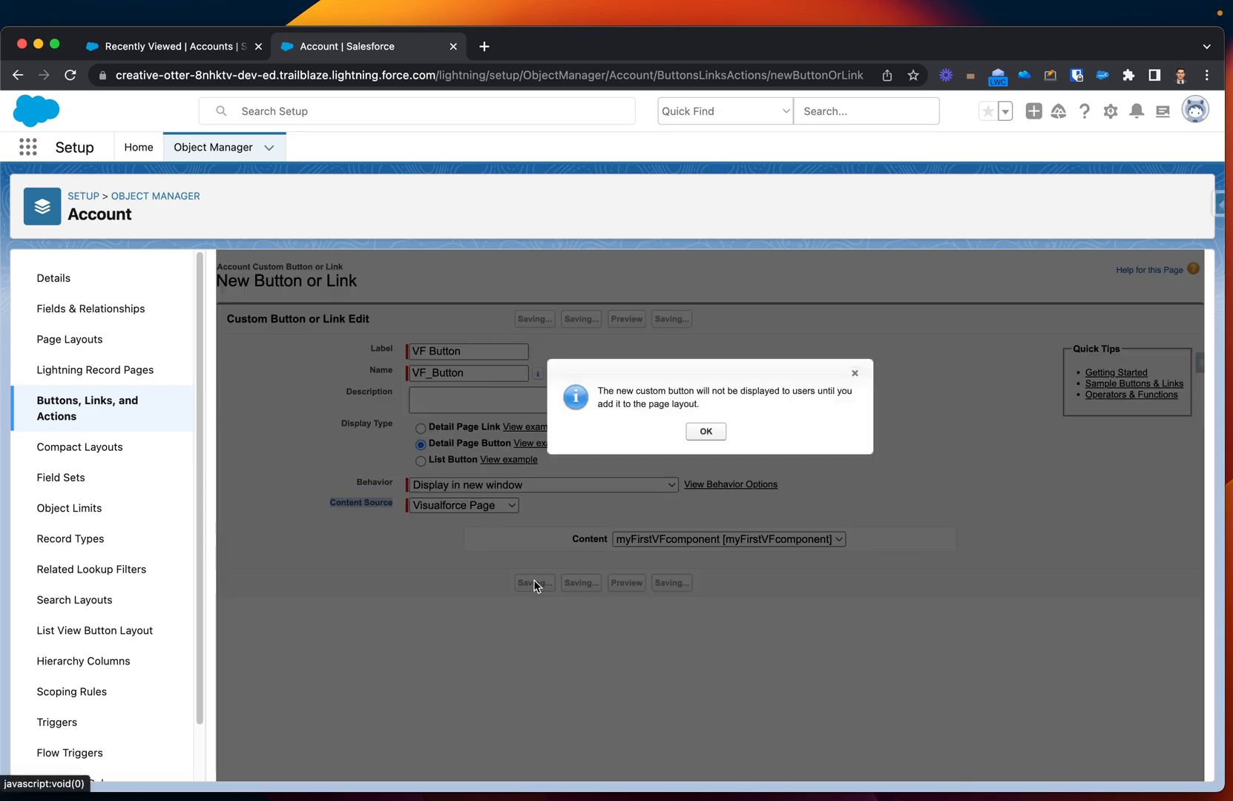
Acknowledge the page-layout notice to reach the saved VF Button detail record.
left_click(706, 430)
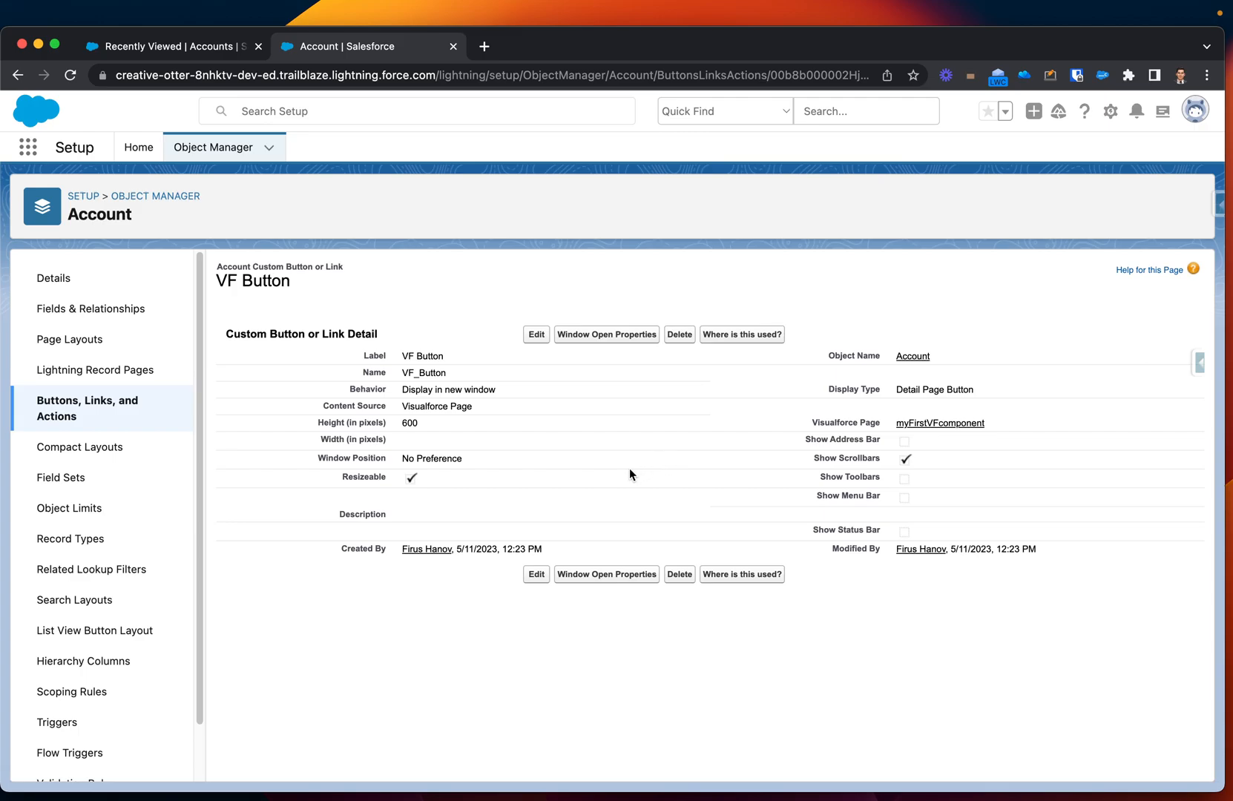
mouse_move(107, 462)
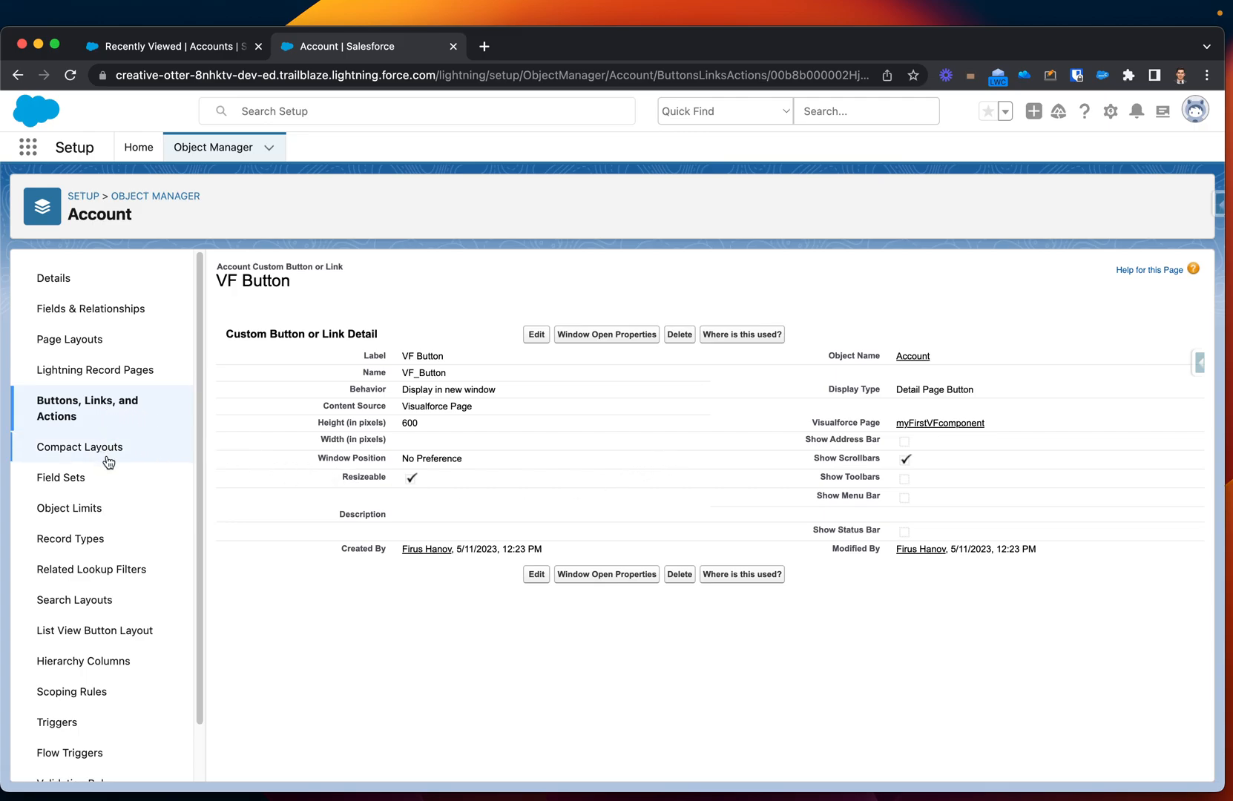
Open the Account Layout from the Account object's Page Layouts for editing.
left_click(69, 339)
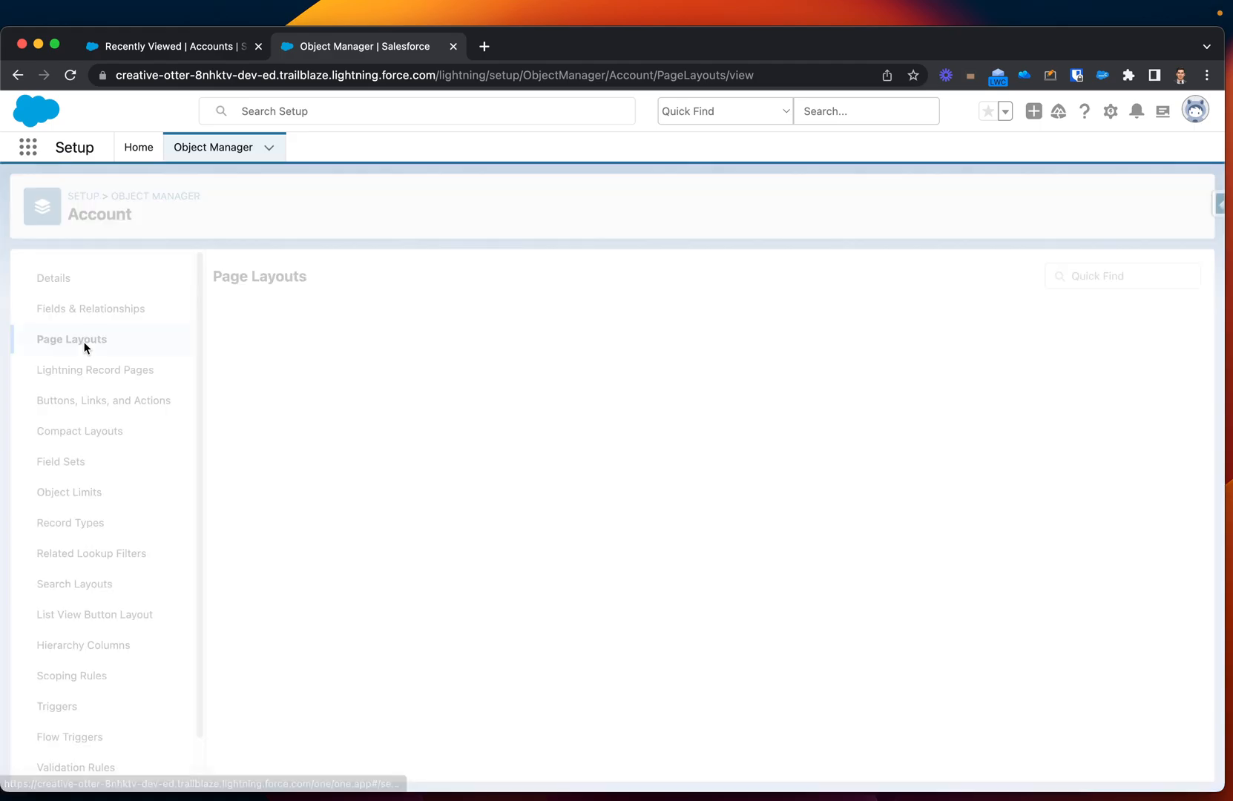
left_click(72, 338)
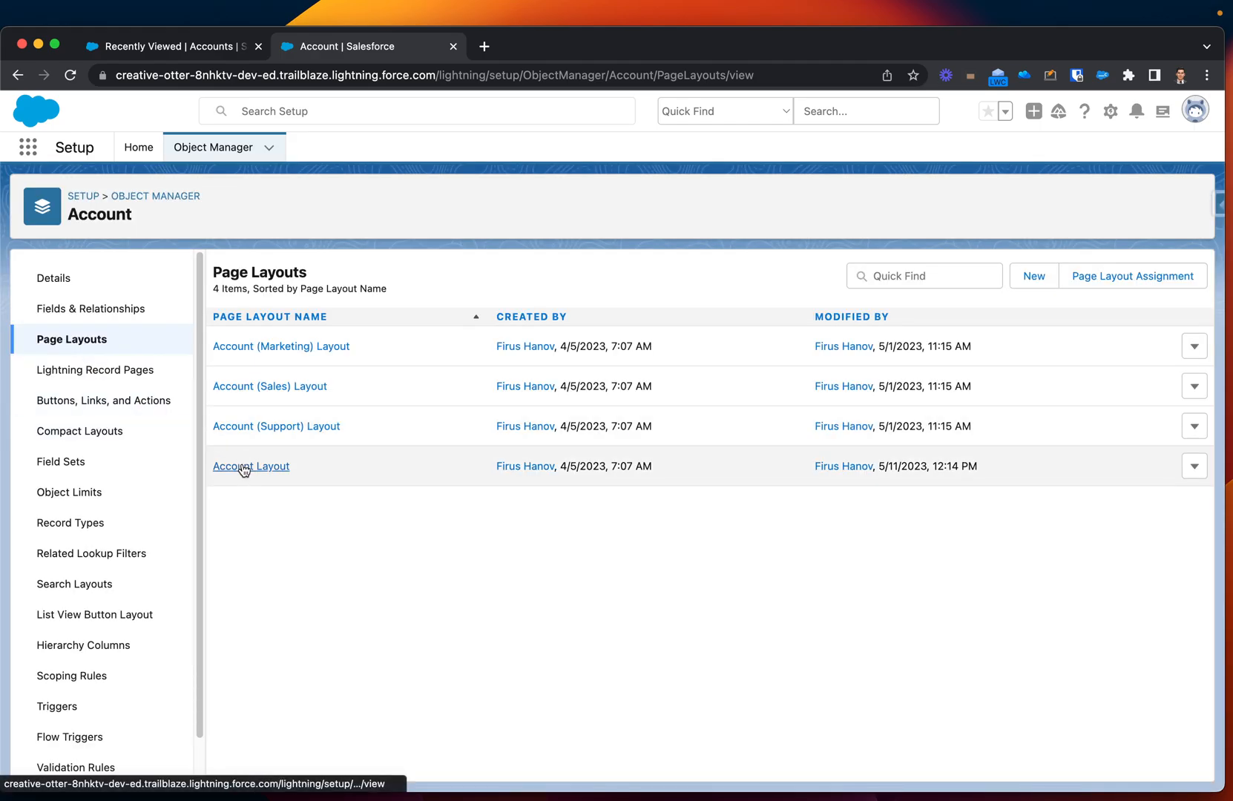
left_click(251, 466)
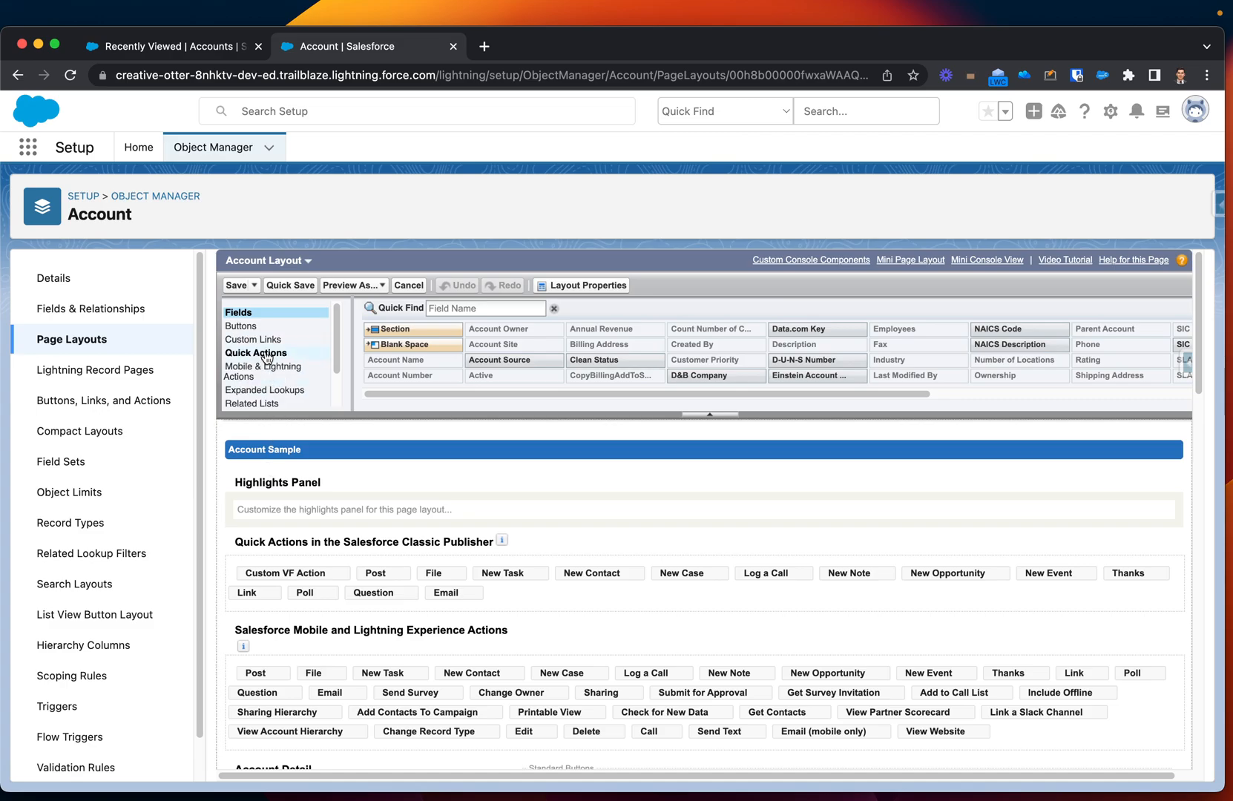
Place VF Button first in the layout's Salesforce Mobile and Lightning Experience Actions section.
left_click(263, 371)
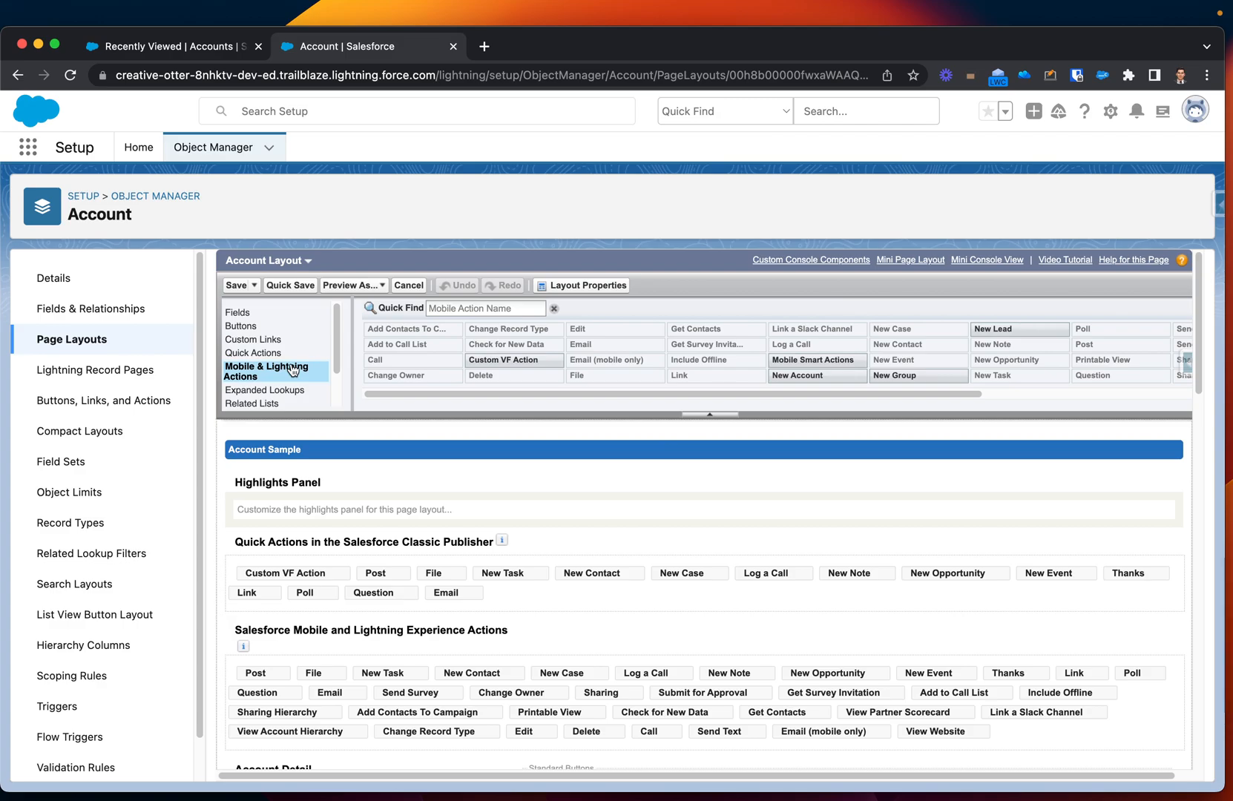
mouse_move(302, 379)
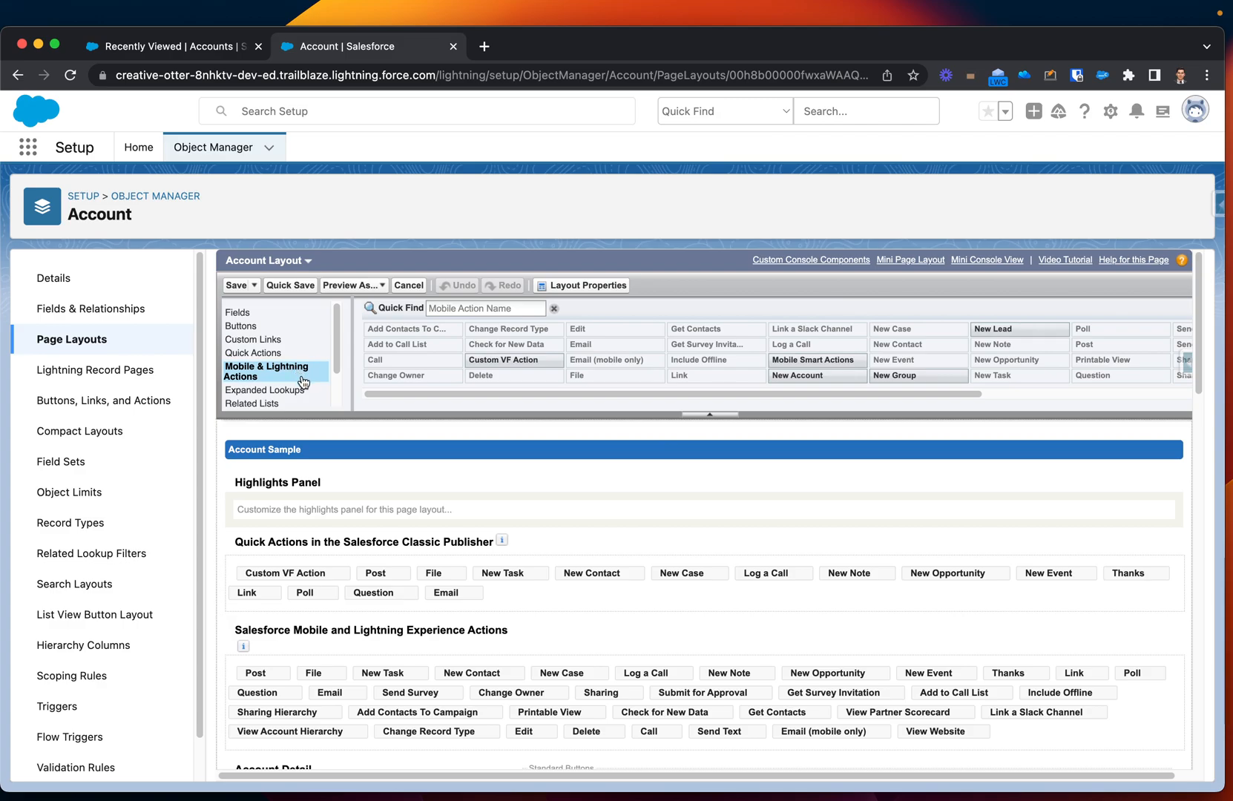
scroll("down", 3)
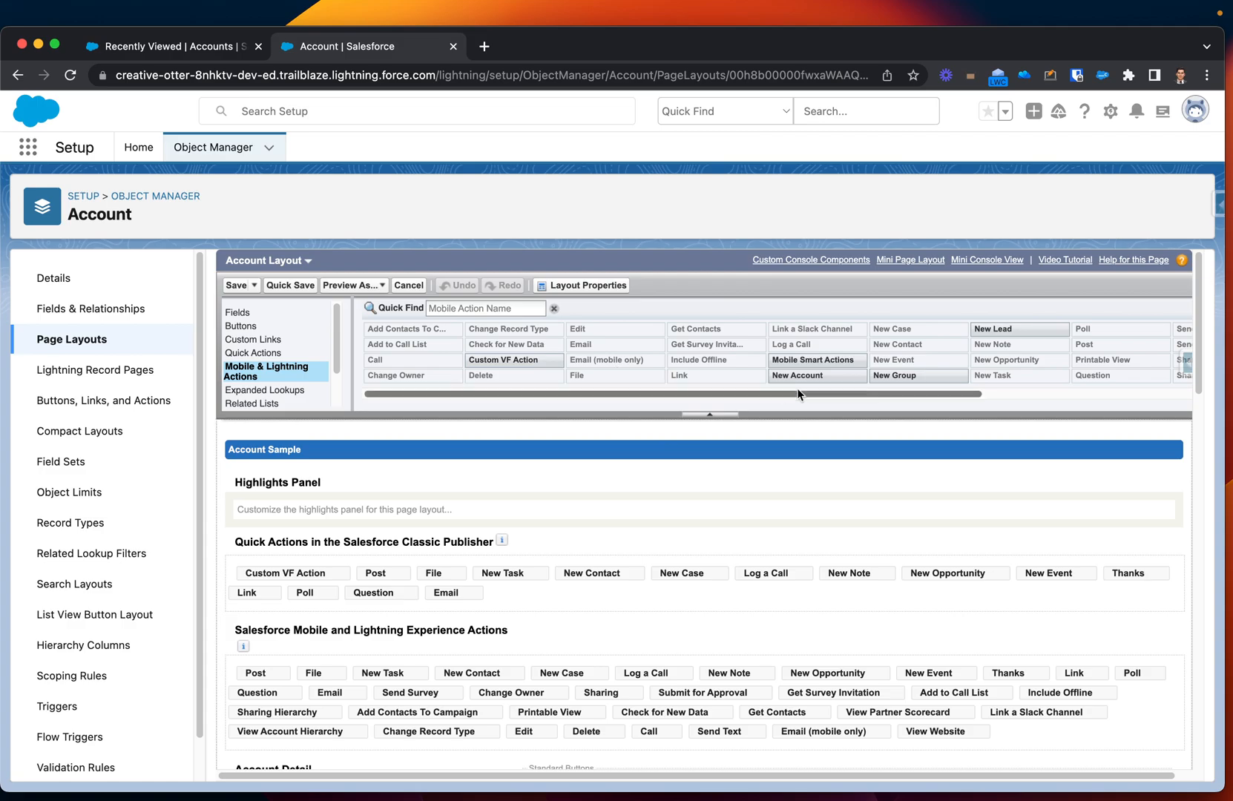
scroll("right", 3)
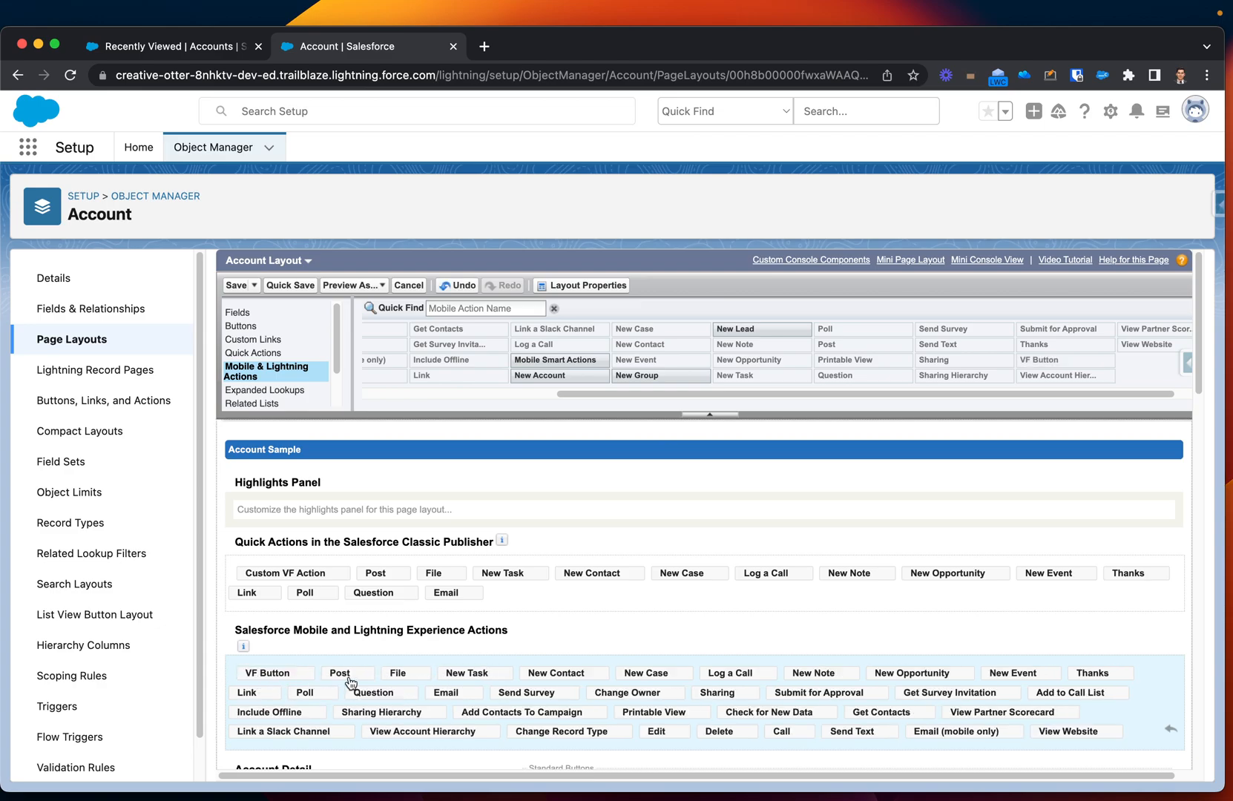
scroll("down", 3)
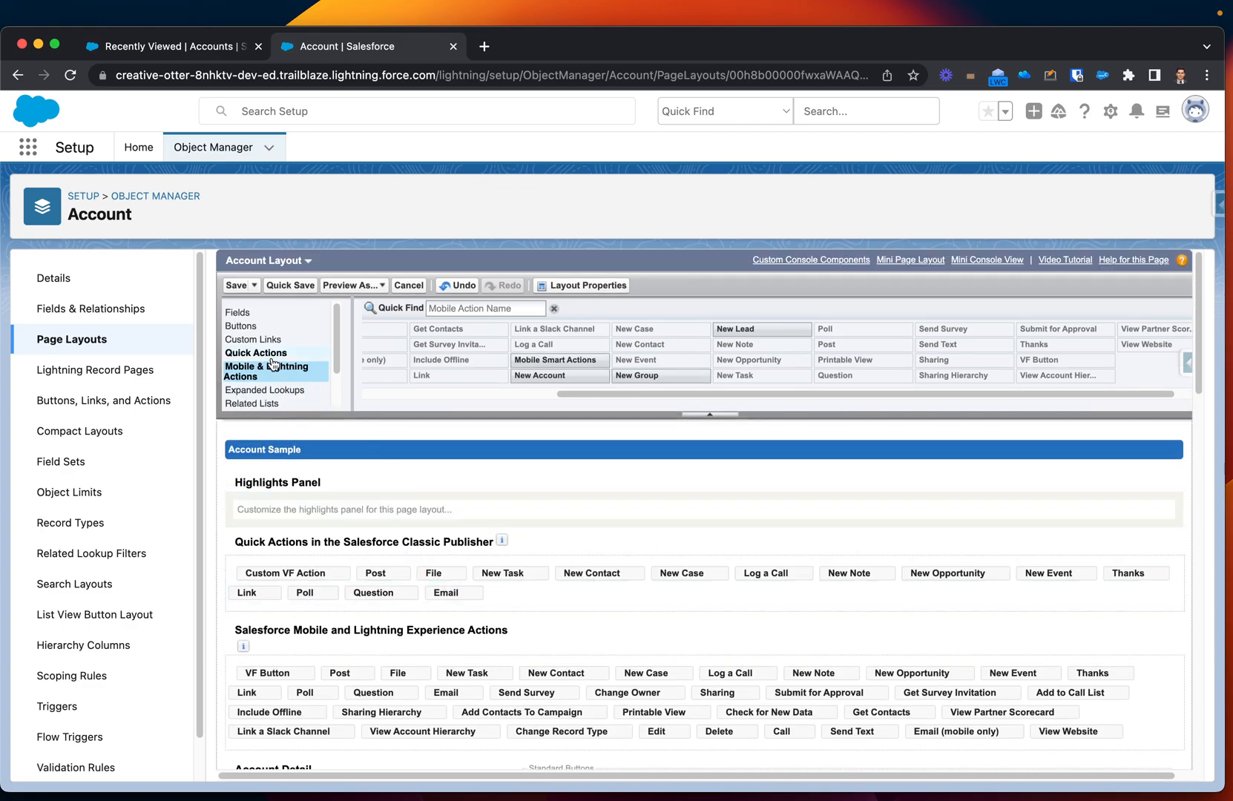
Drag VF Button into the Account Detail custom buttons area and save the Account Layout.
left_click(255, 352)
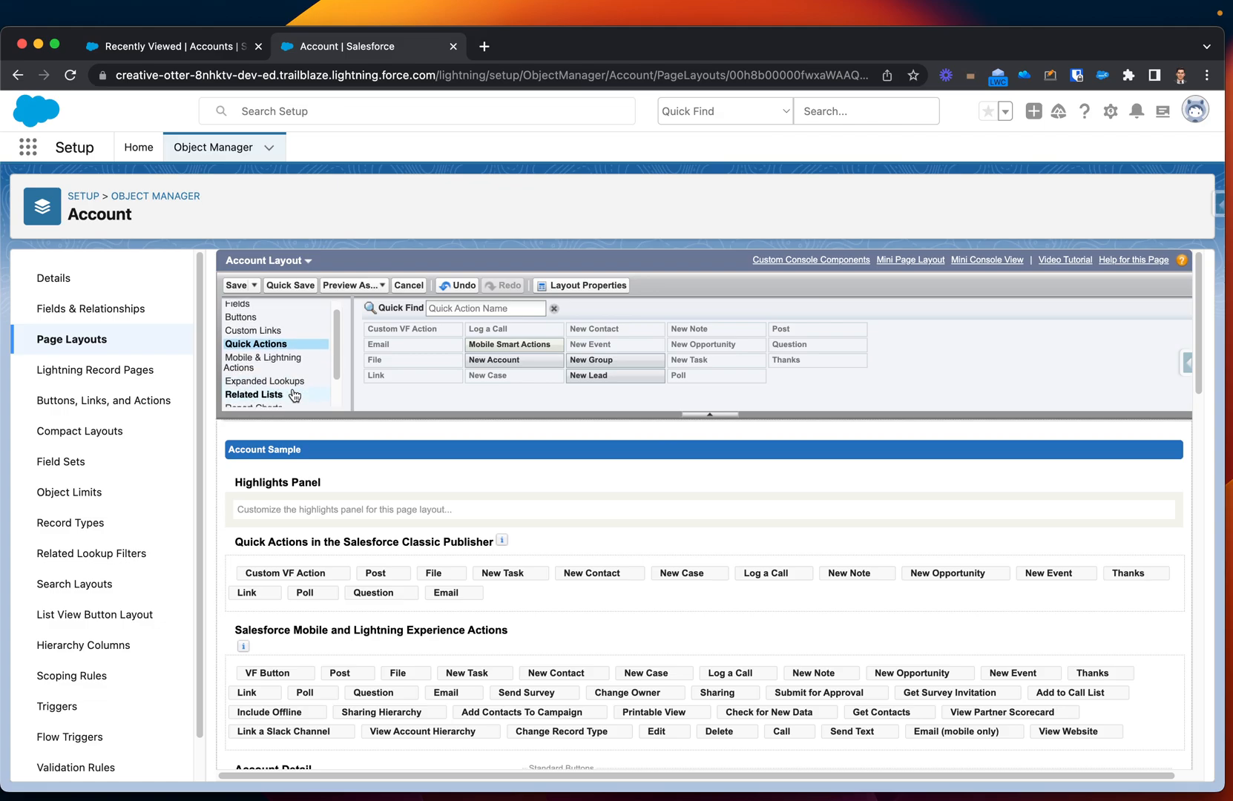
left_click(242, 316)
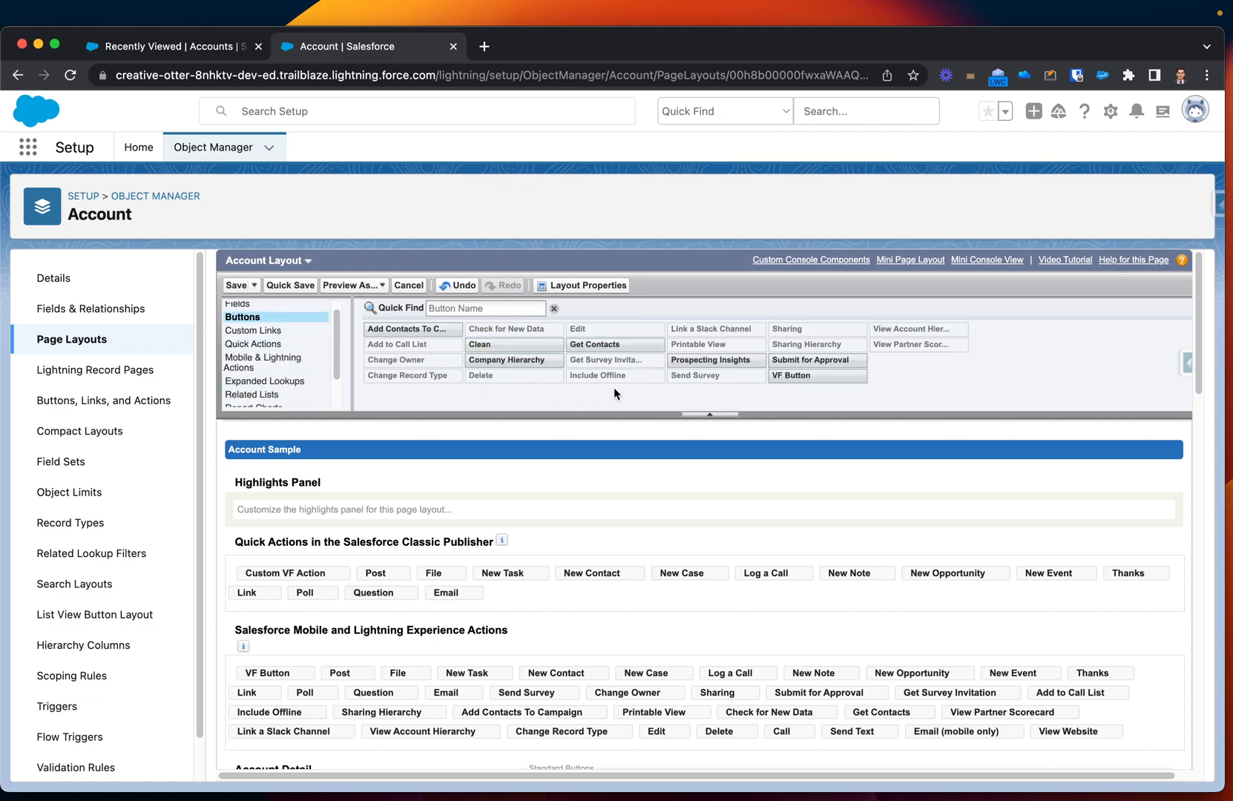
left_click_drag(814, 375, 520, 698)
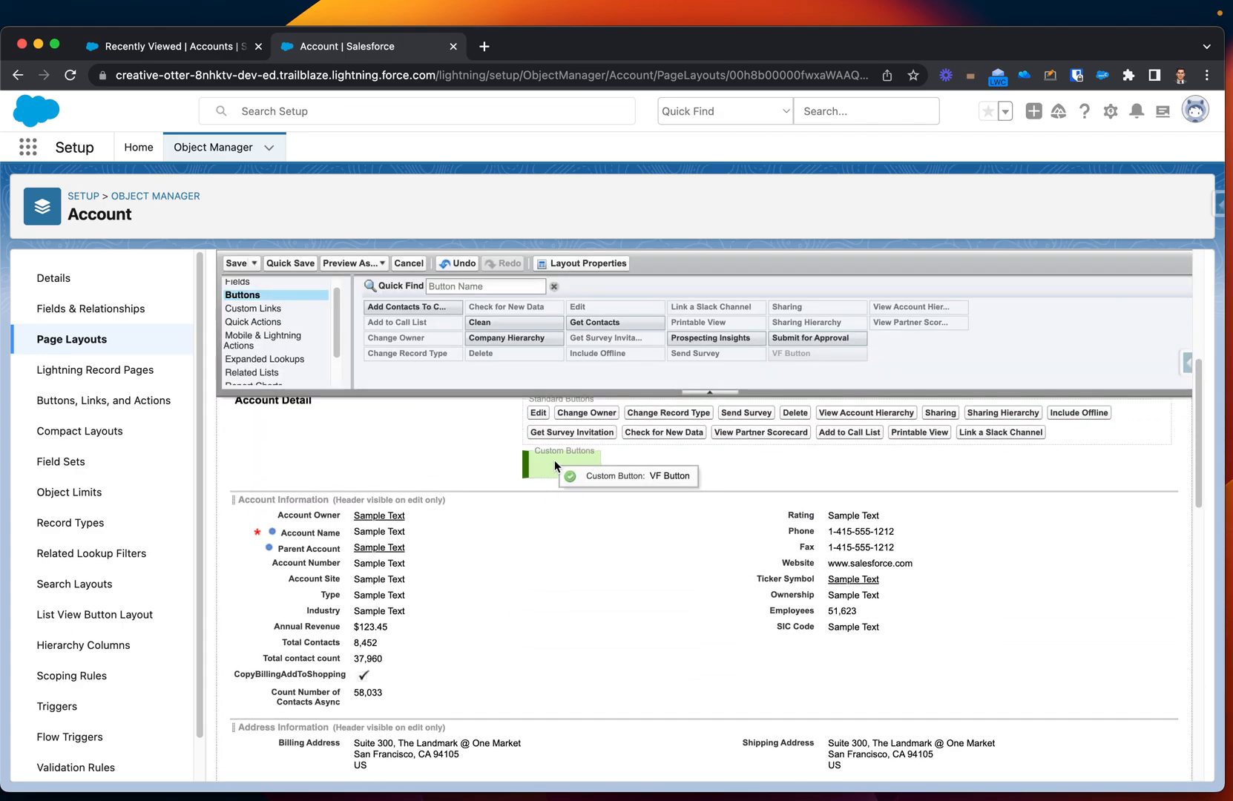
left_click_drag(555, 464, 559, 572)
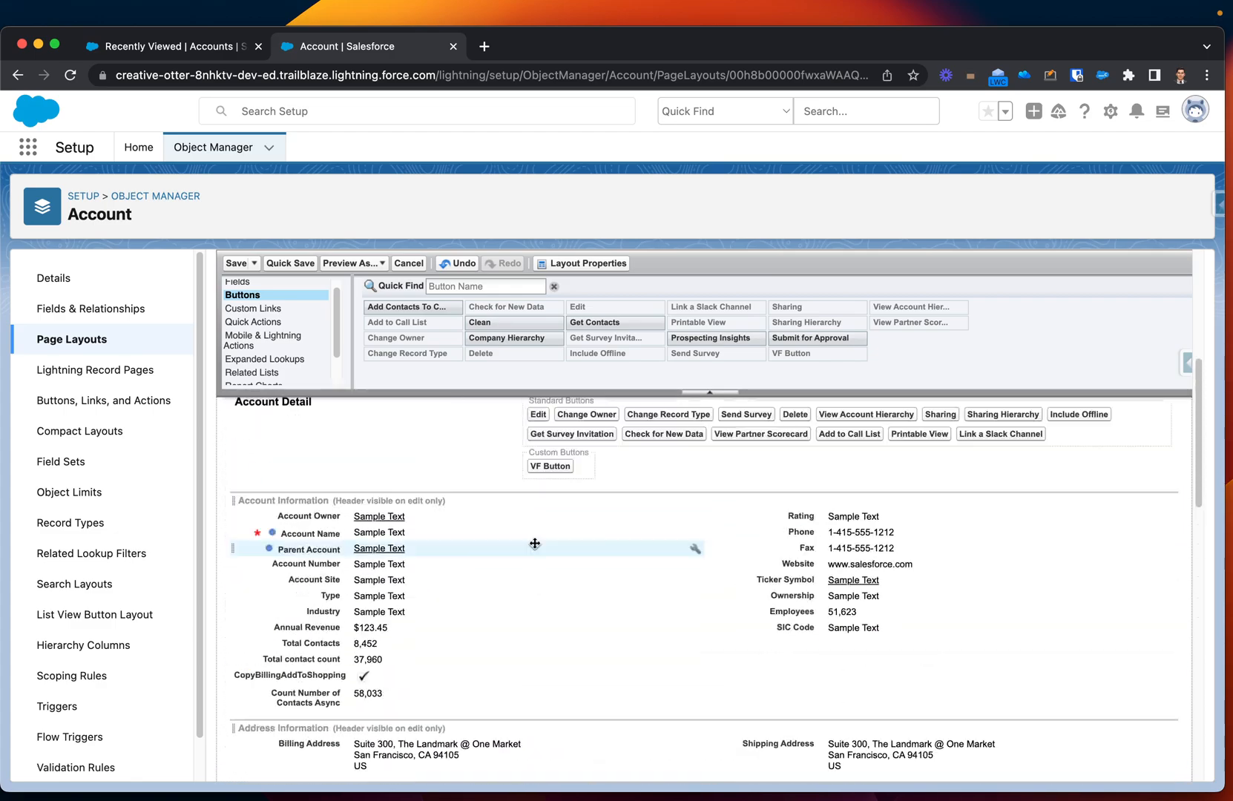
left_click(234, 263)
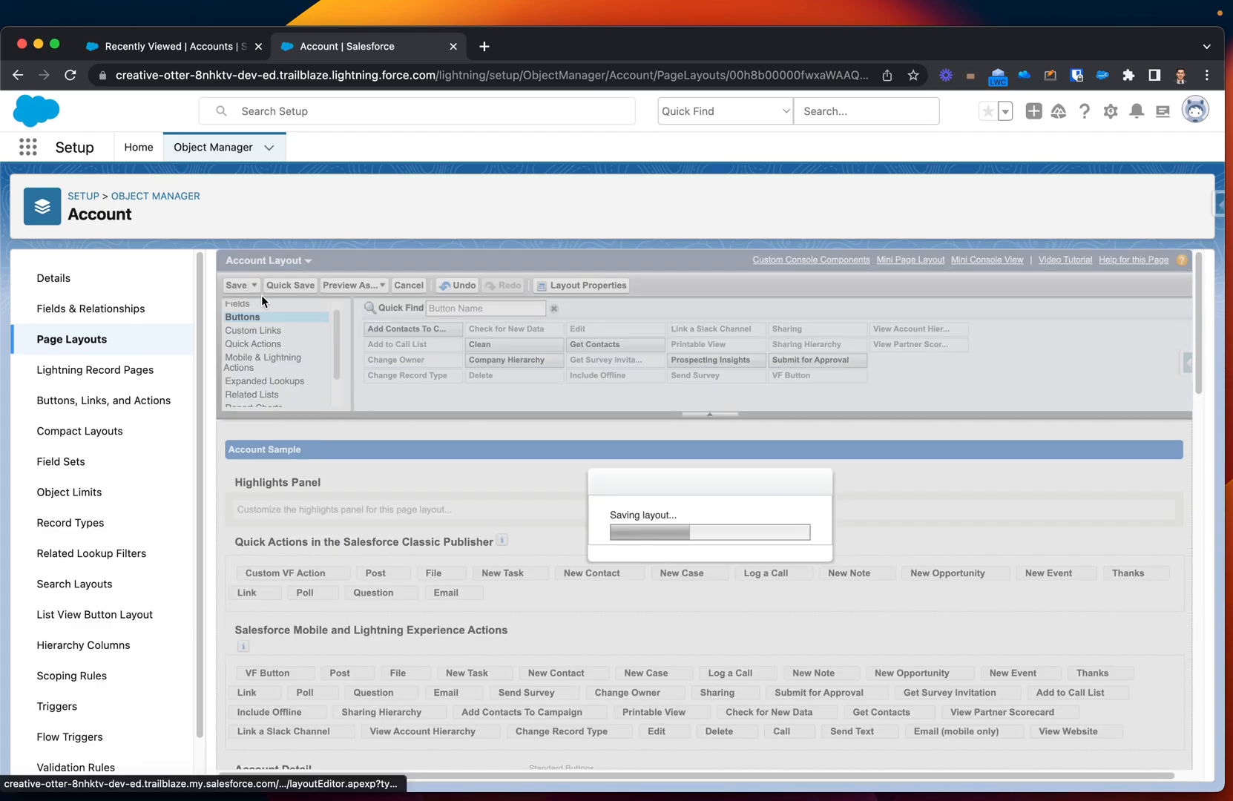
left_click(236, 285)
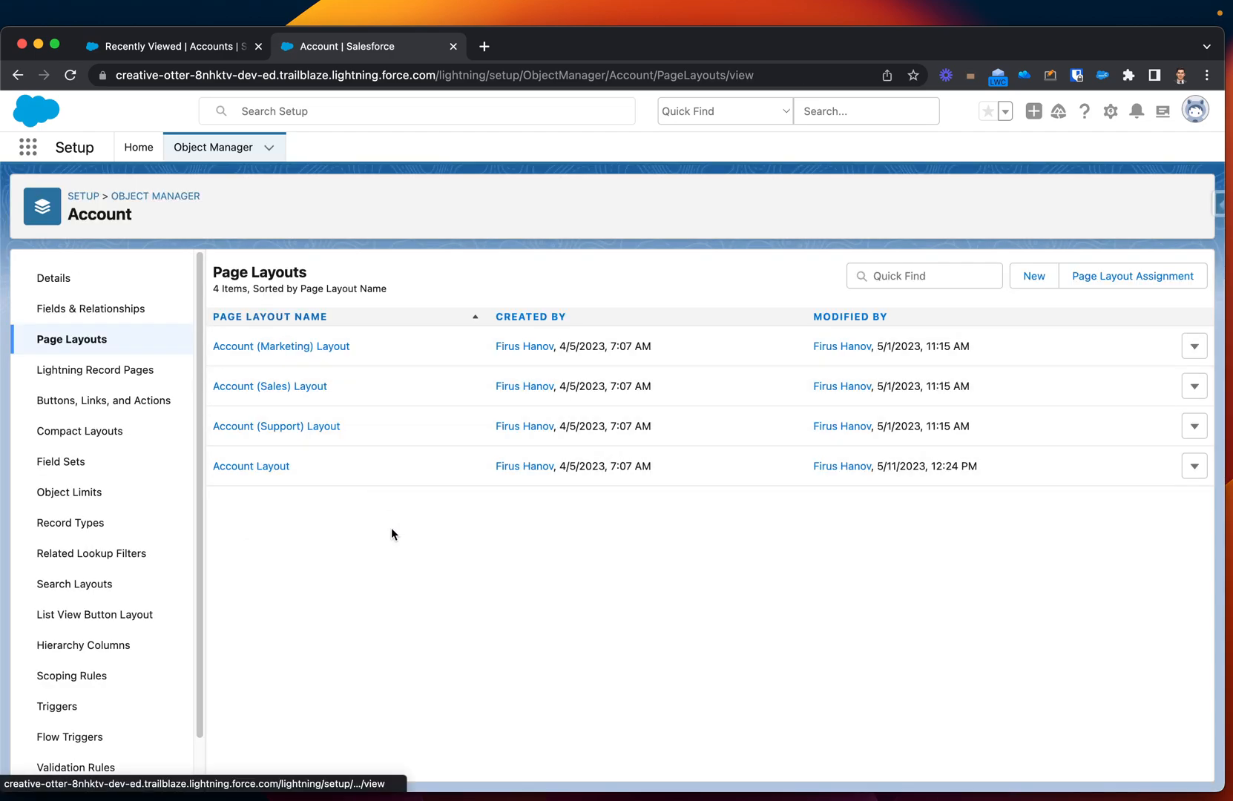
mouse_move(46, 132)
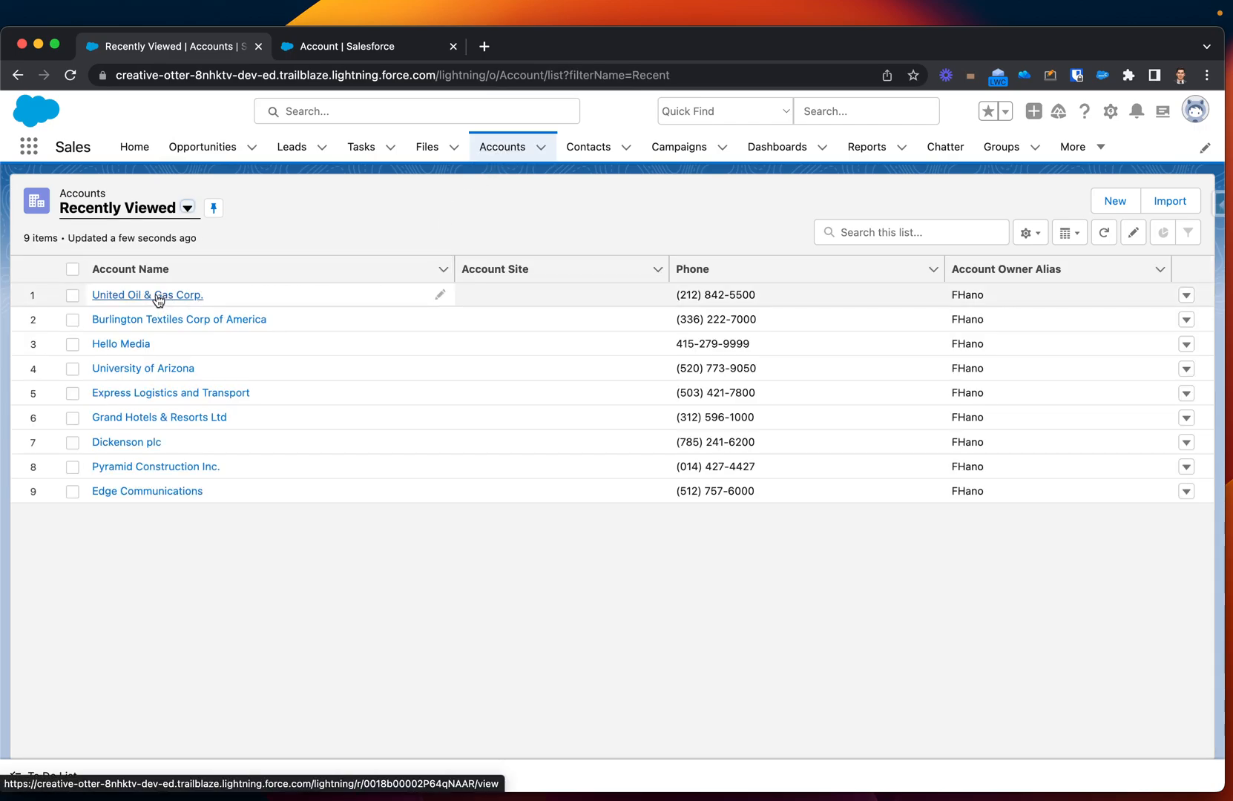
mouse_move(158, 297)
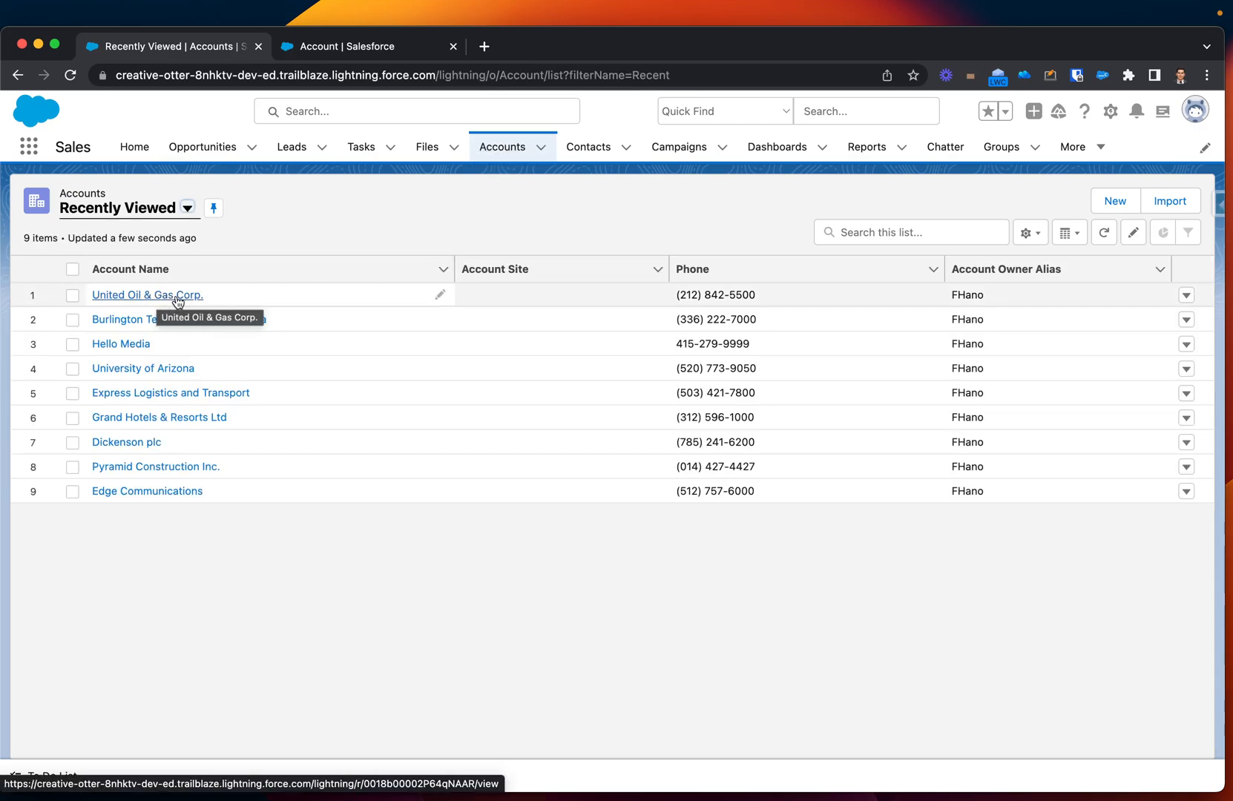
Open the United Oil & Gas Corp. account with VF Button among its actions and view its Details.
left_click(147, 293)
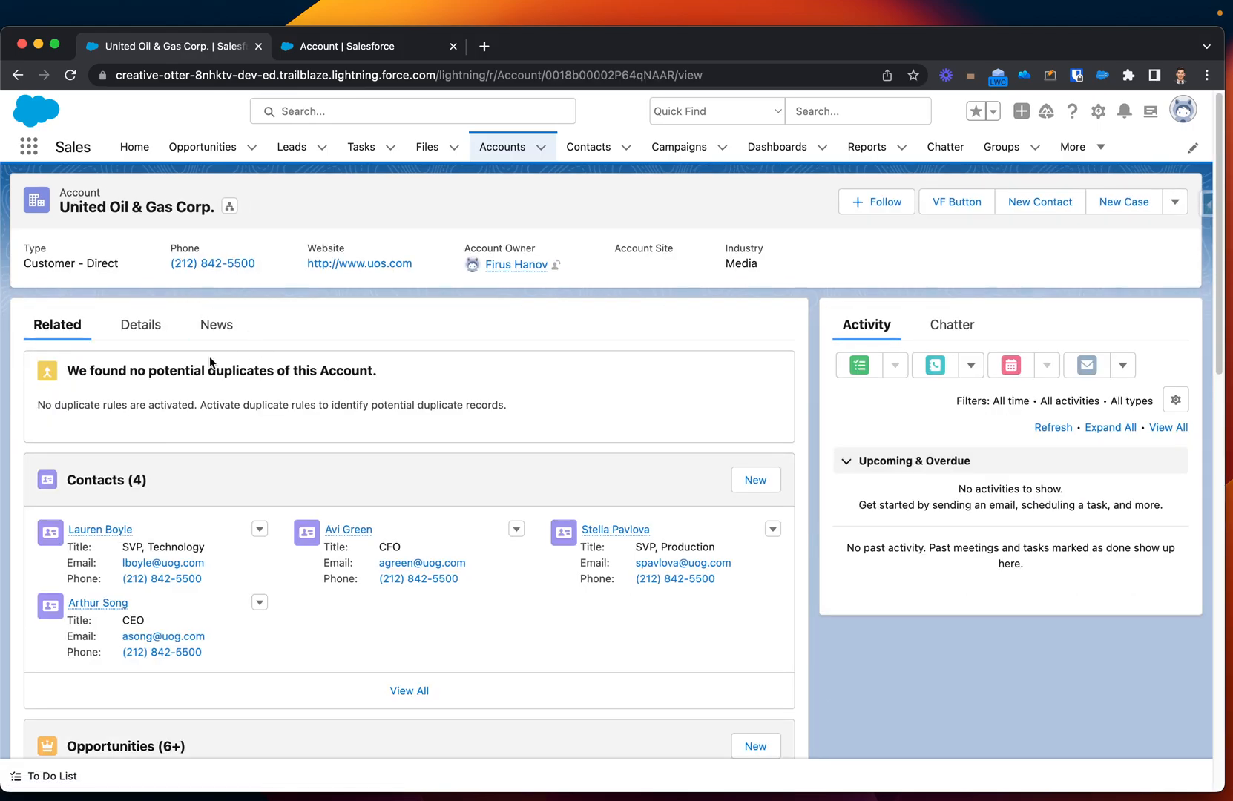
left_click(140, 325)
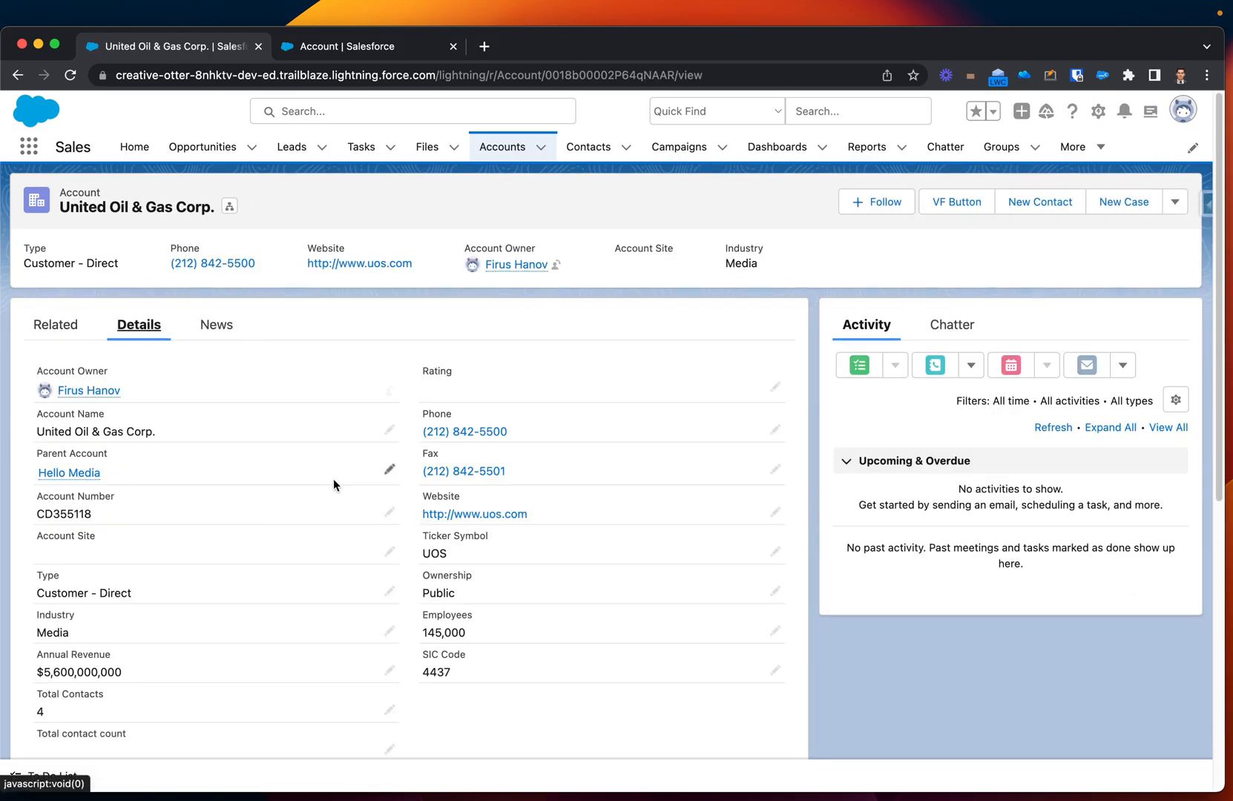
scroll("down", 3)
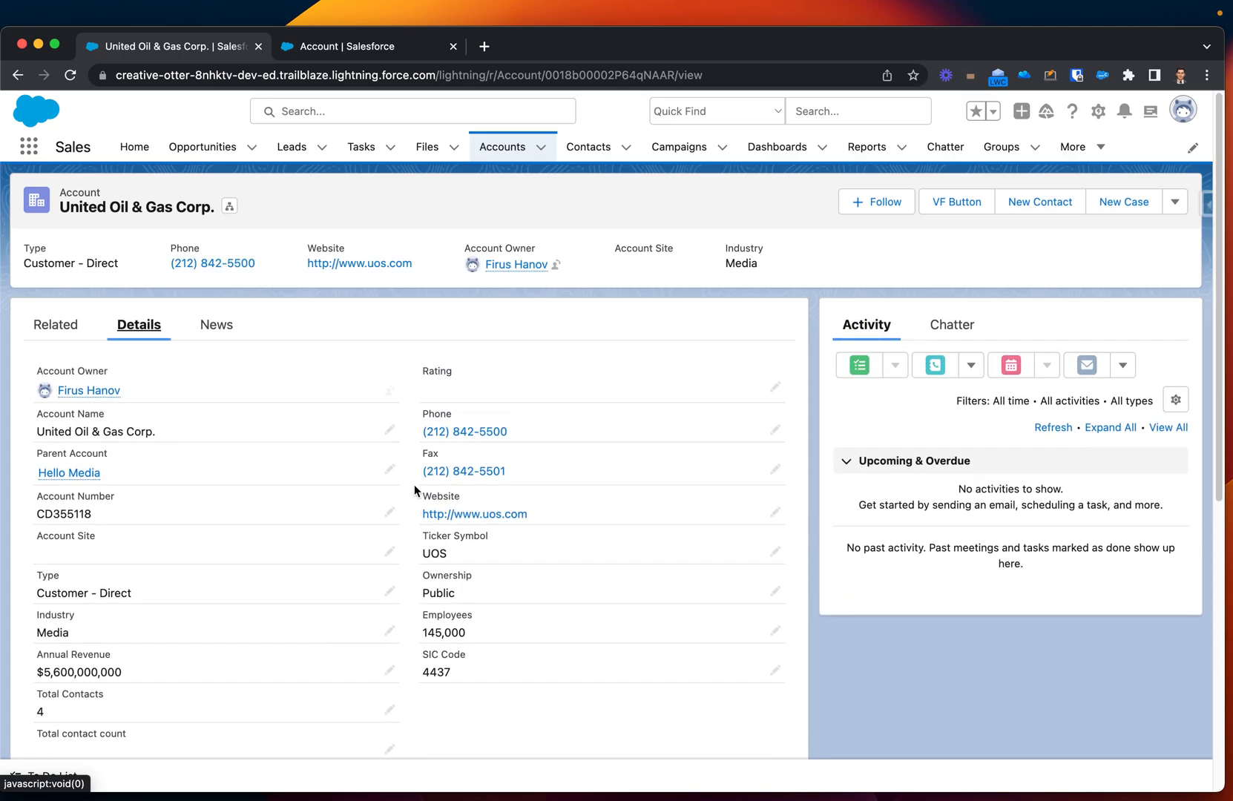
mouse_move(816, 397)
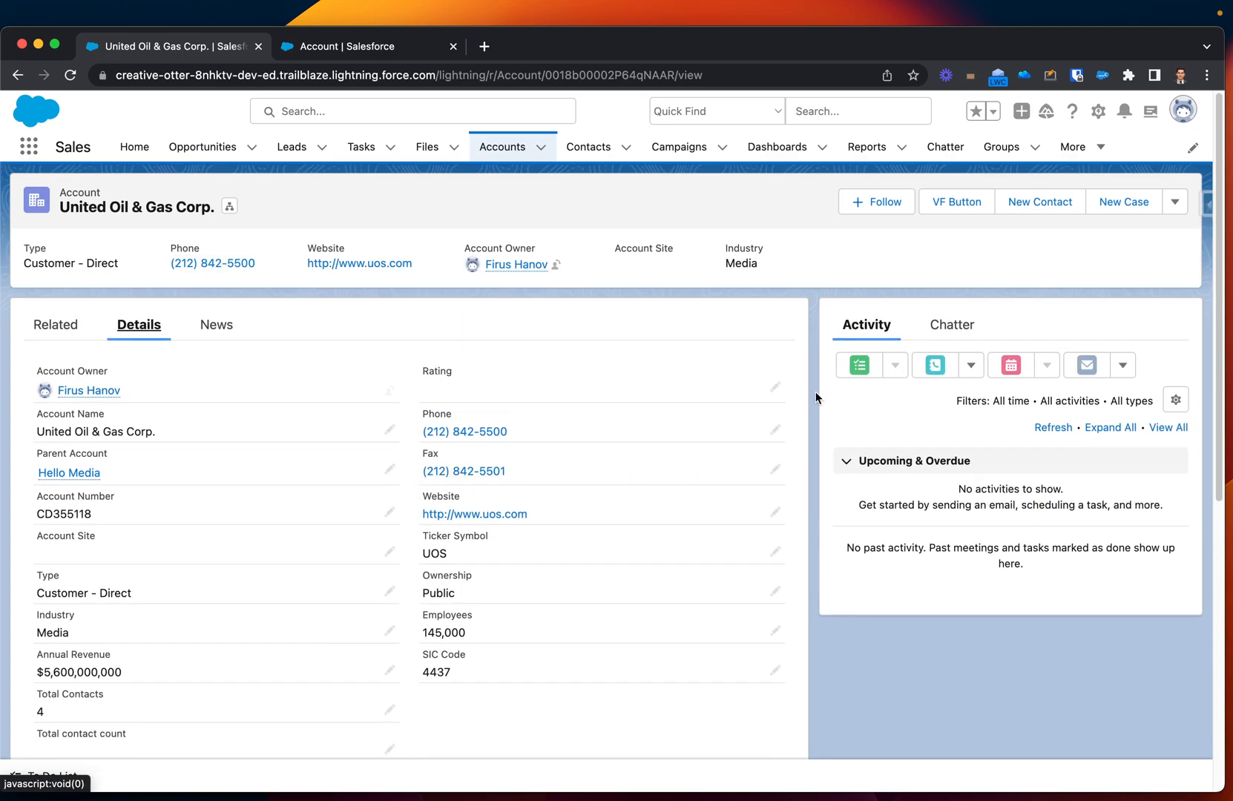
mouse_move(931, 218)
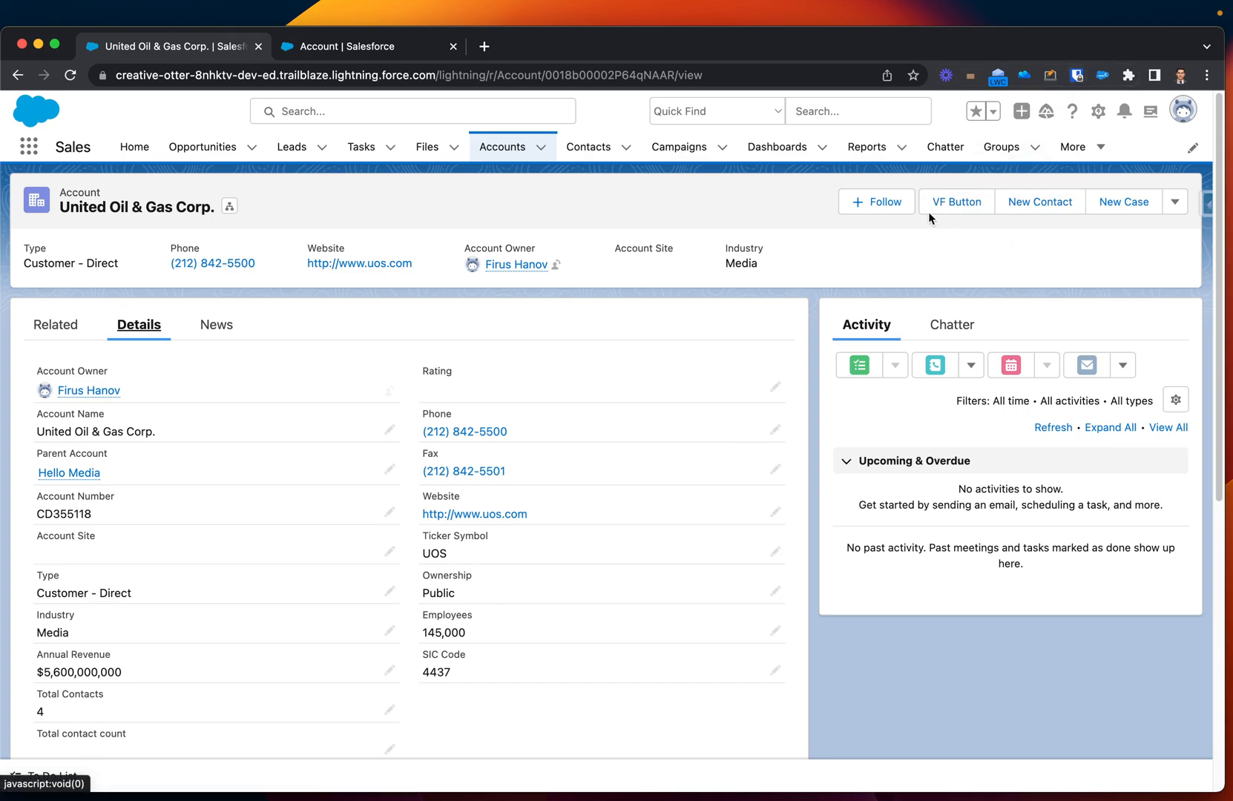
mouse_move(968, 206)
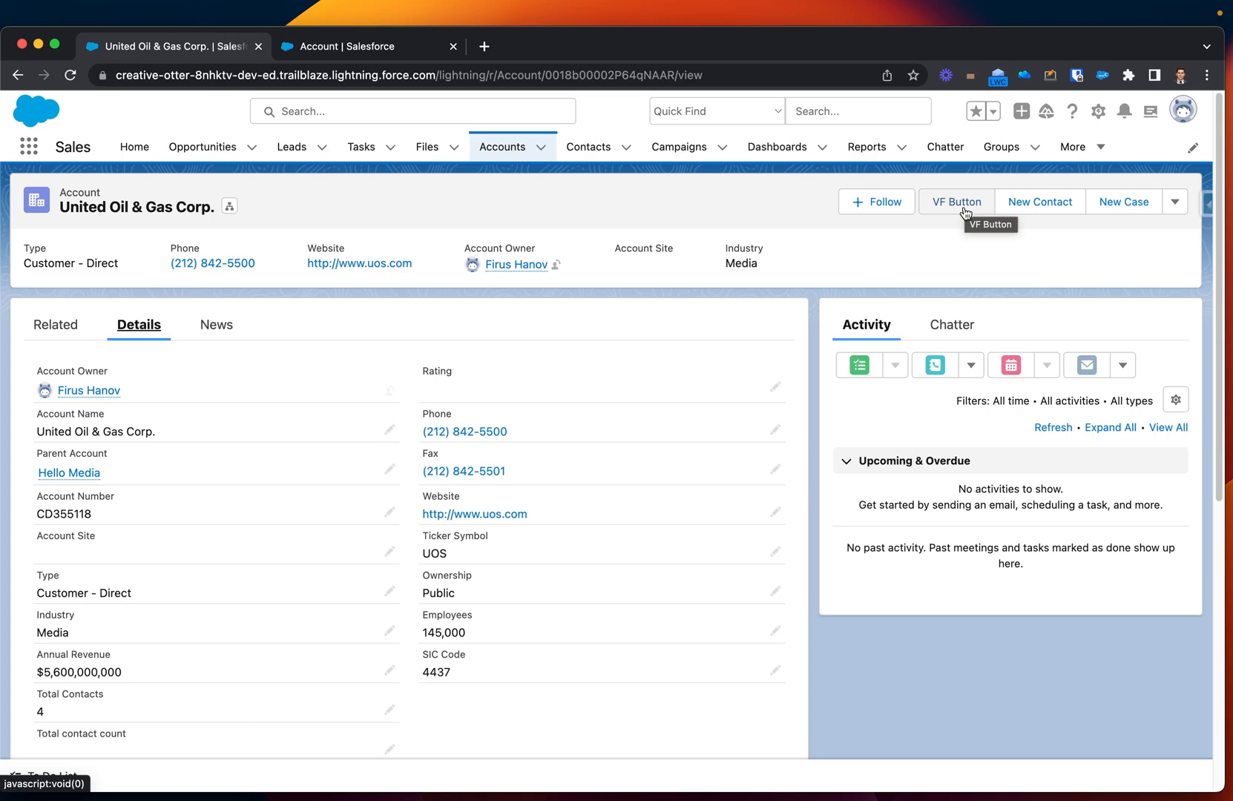
Launch the myFirstVFcomponent Visualforce page from the account record's VF Button action.
left_click(957, 201)
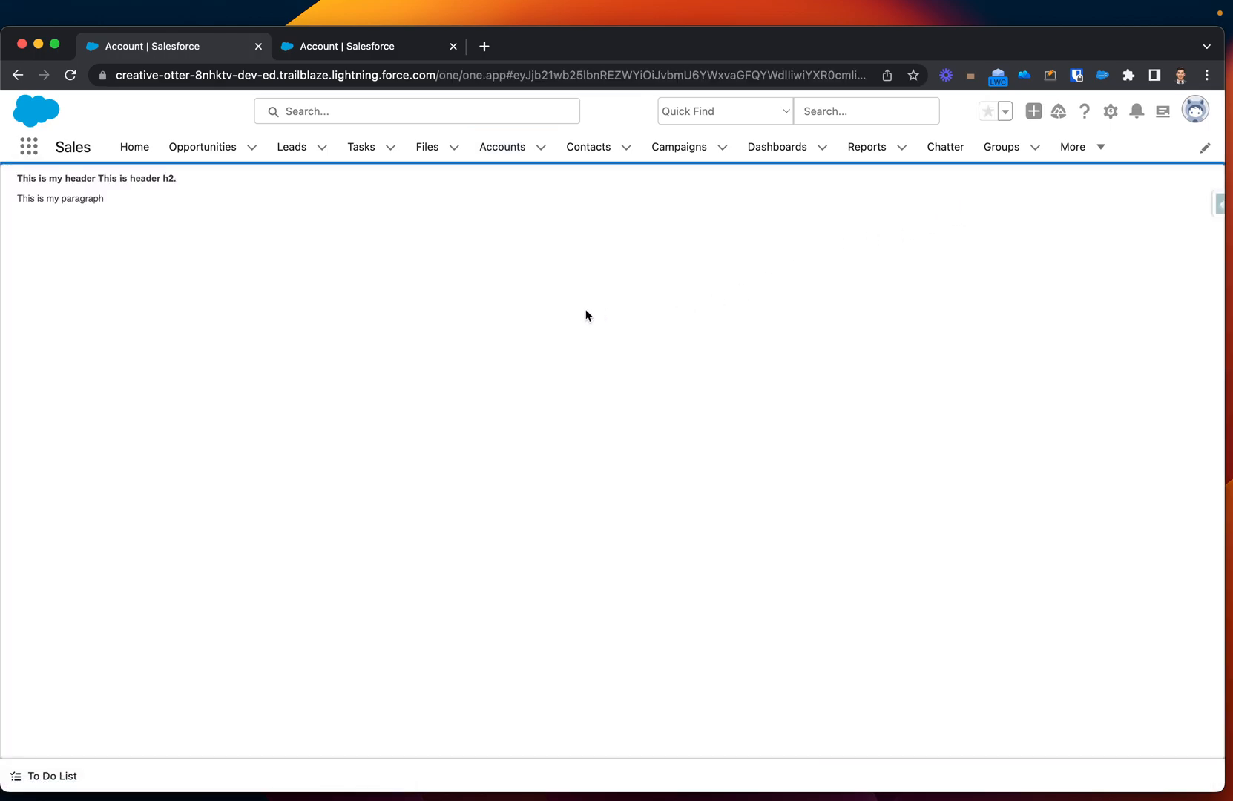
mouse_move(598, 248)
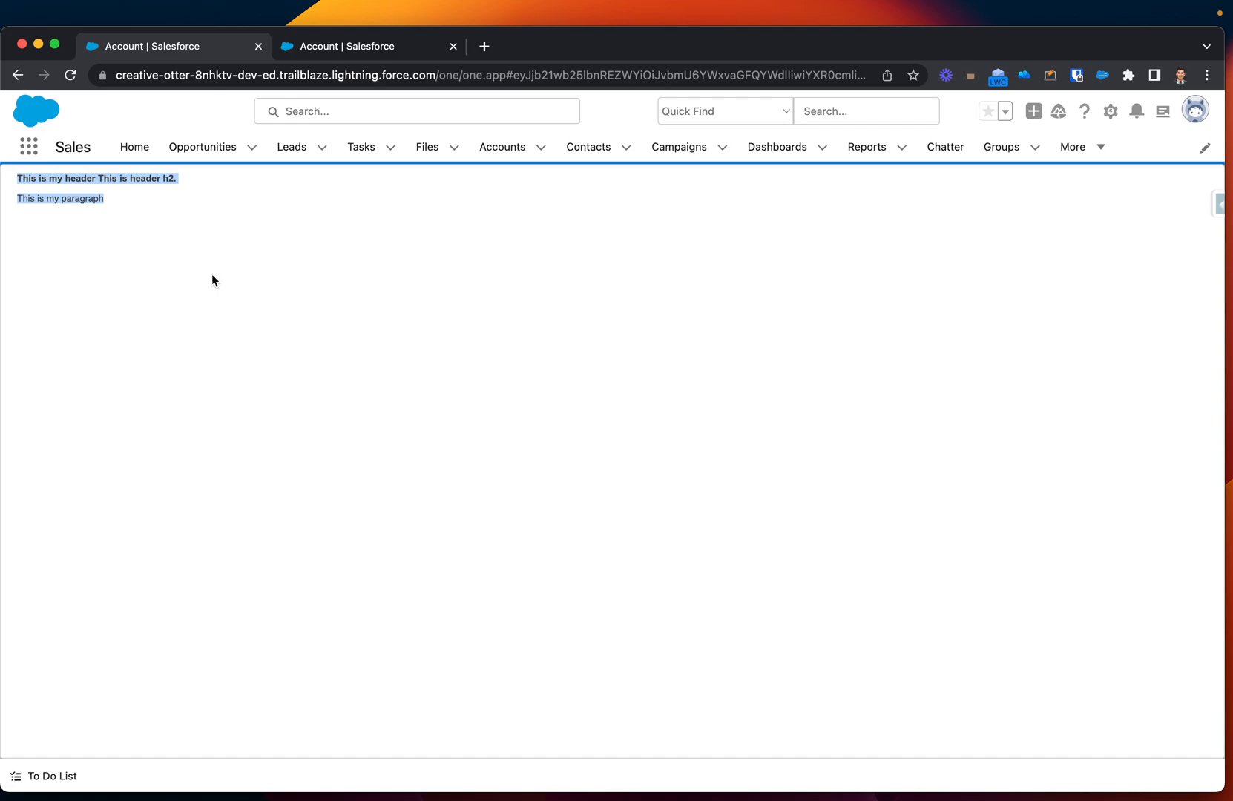
mouse_move(223, 277)
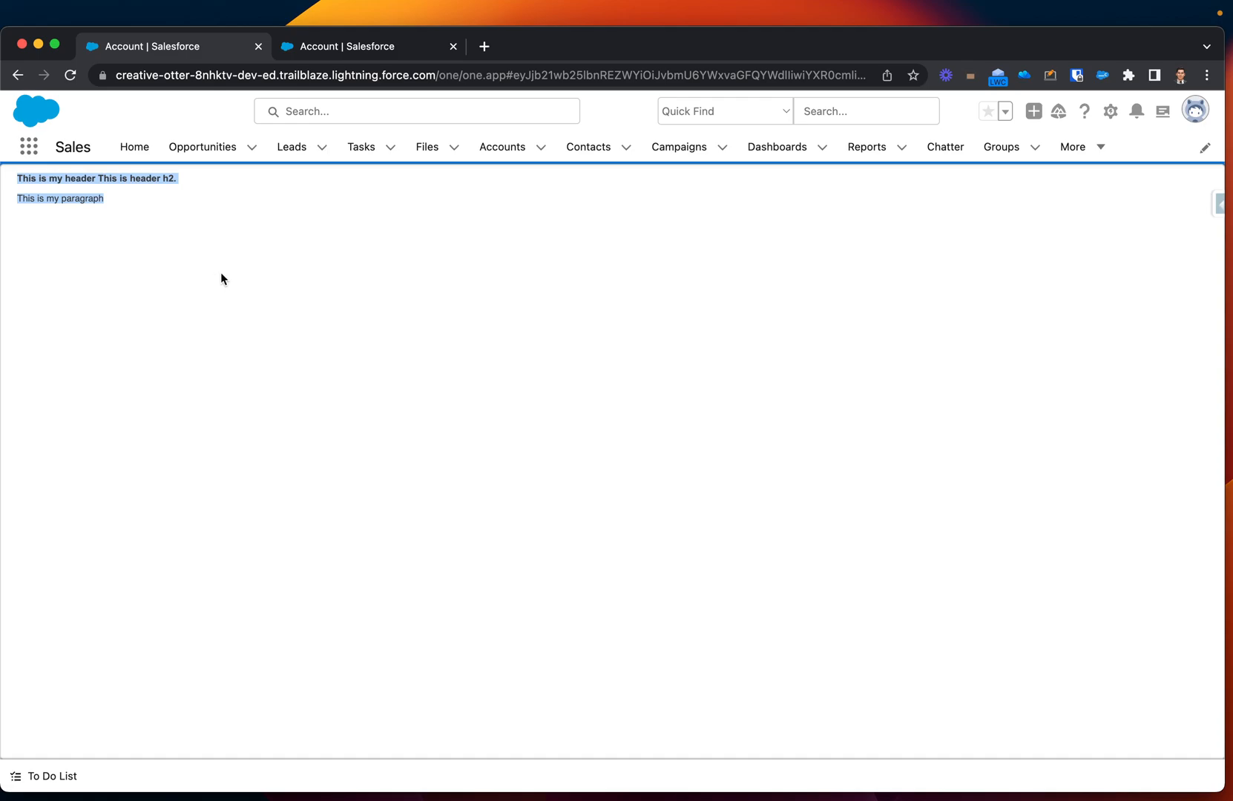